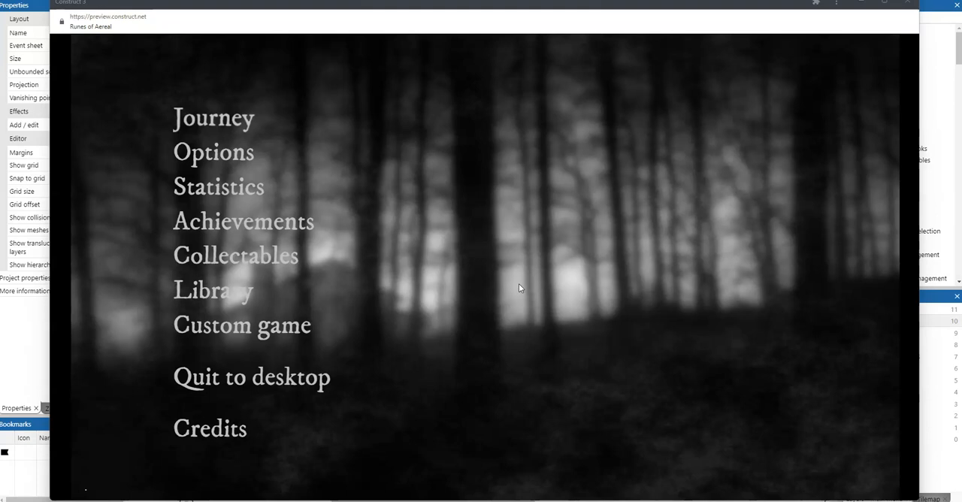
mouse_move(400, 124)
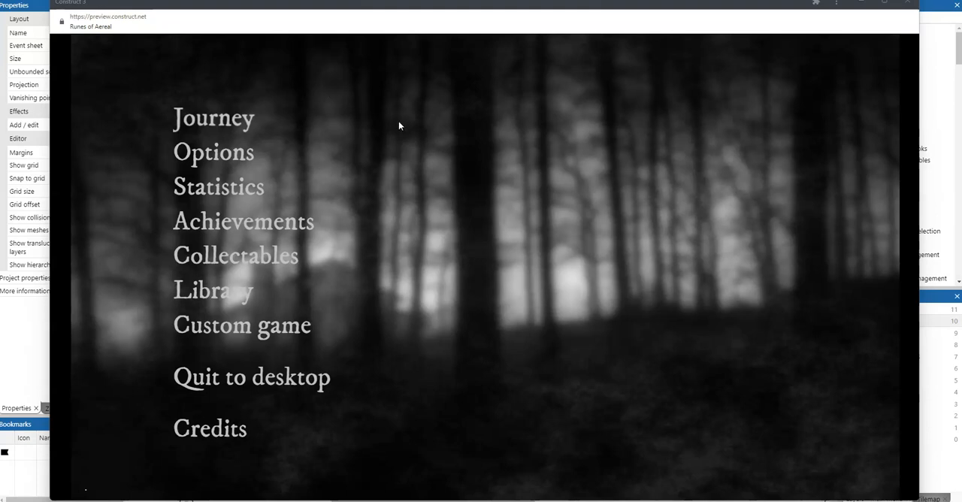
mouse_move(425, 319)
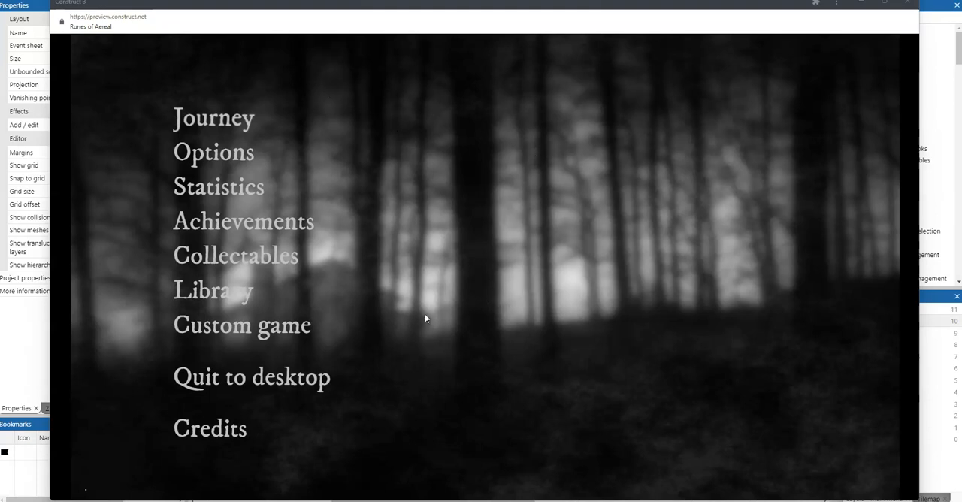
mouse_move(226, 262)
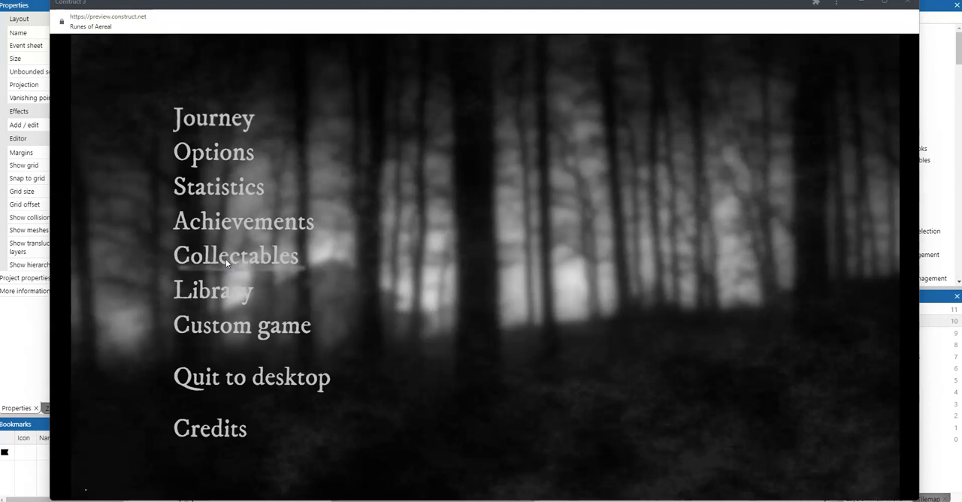
mouse_move(218, 265)
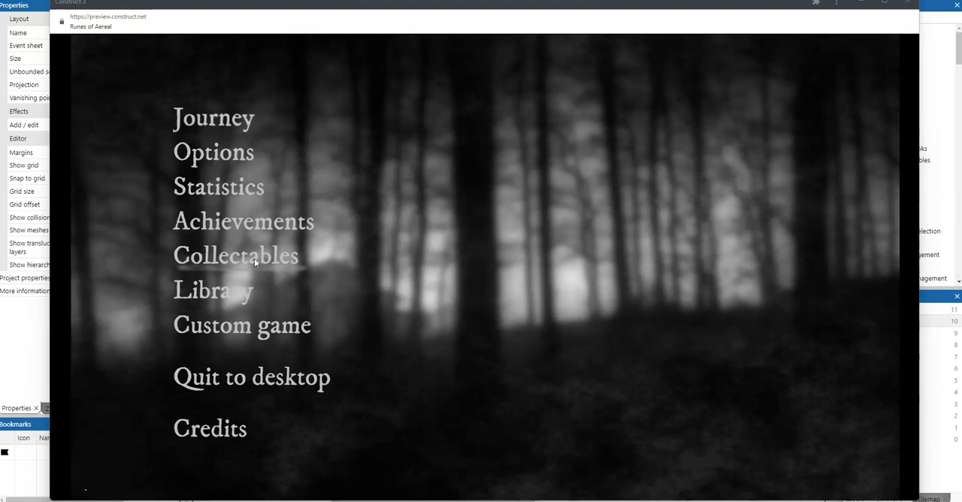
Show the Collectables screen with the unlocked creature and gem cards.
left_click(234, 256)
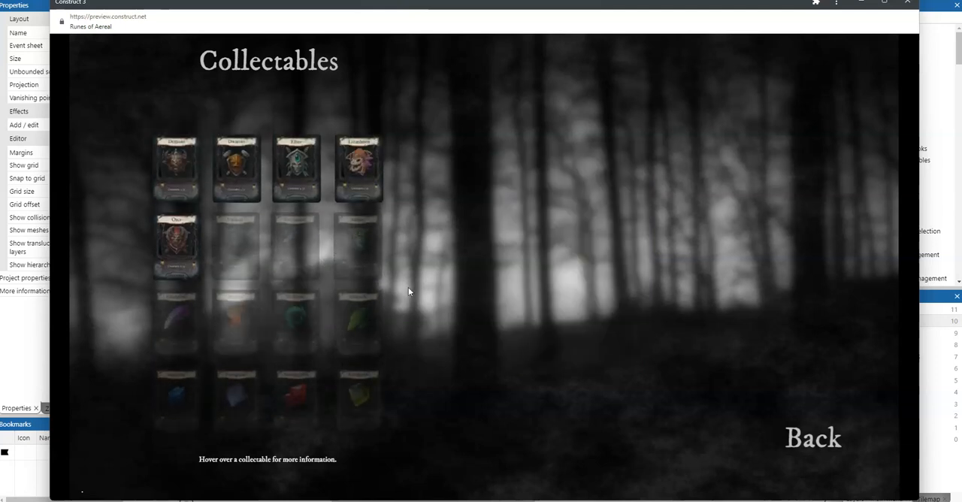
mouse_move(296, 168)
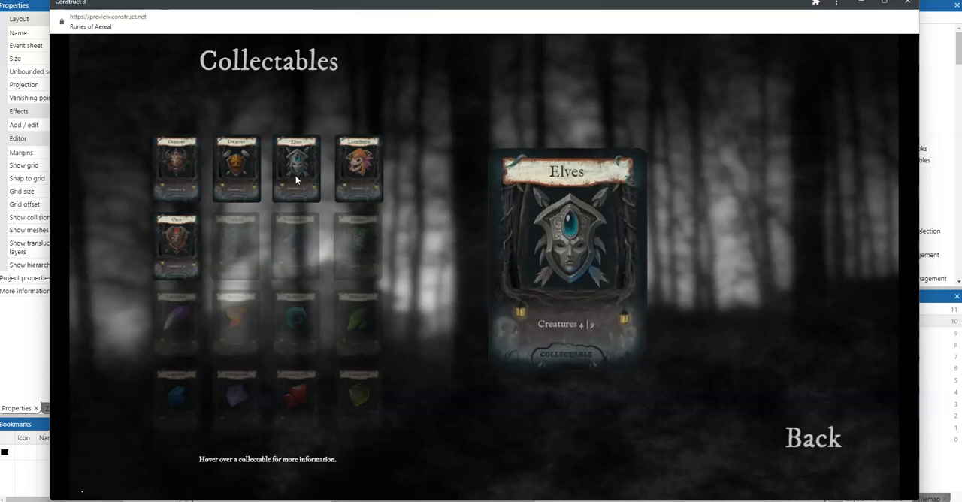
mouse_move(258, 179)
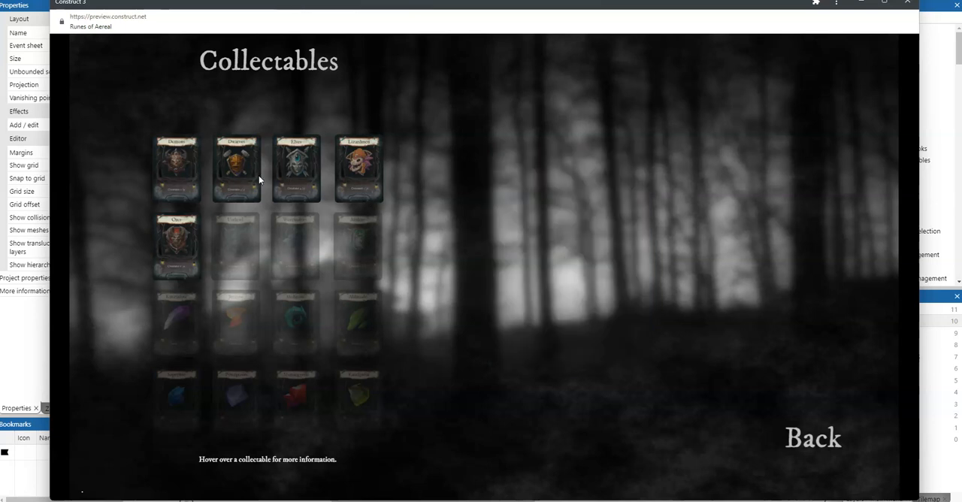
mouse_move(294, 168)
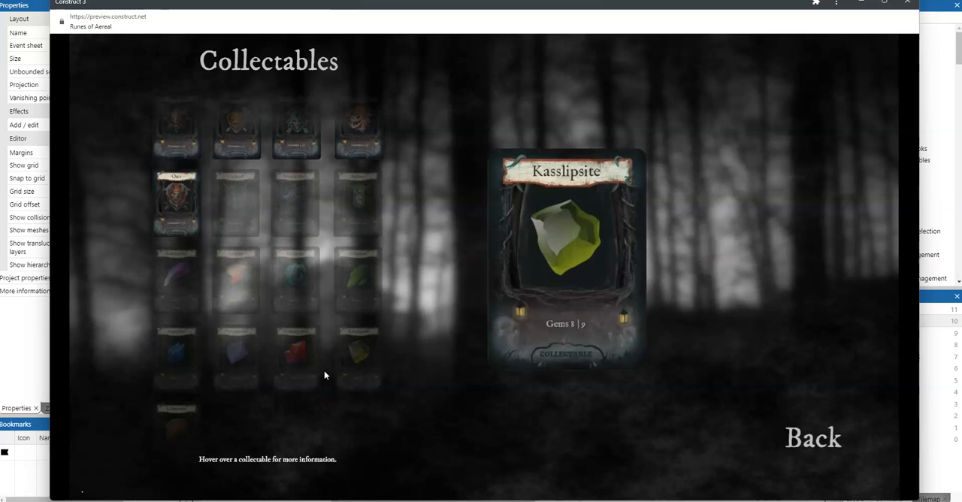
mouse_move(258, 360)
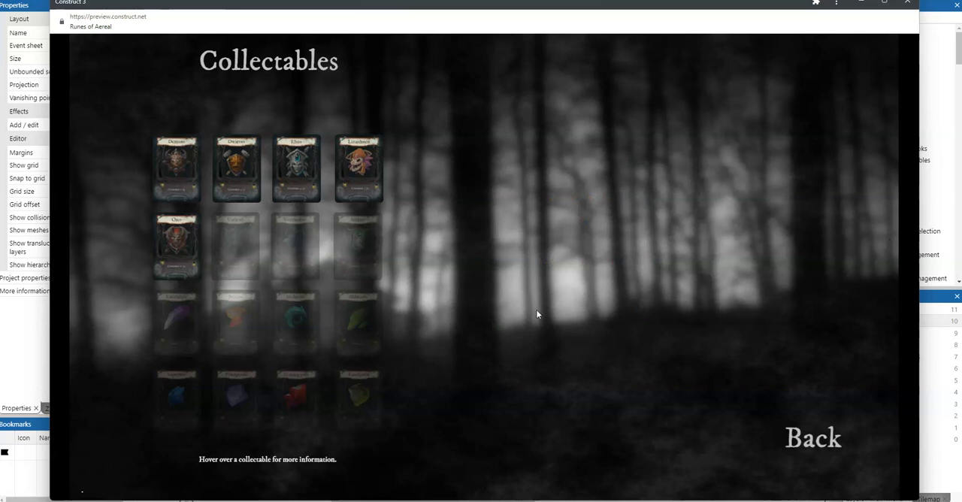
mouse_move(282, 235)
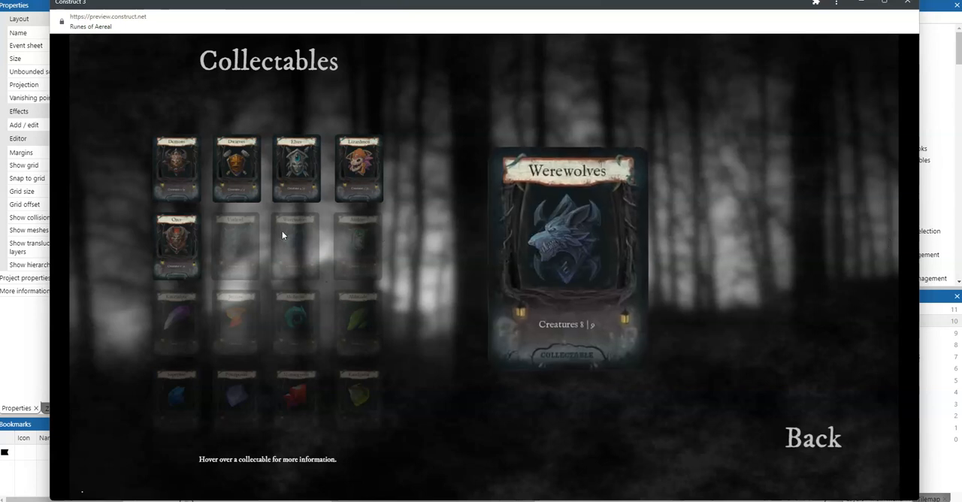
Return to the main menu and browse the Library's Cards grid, scrolling through it.
left_click(812, 438)
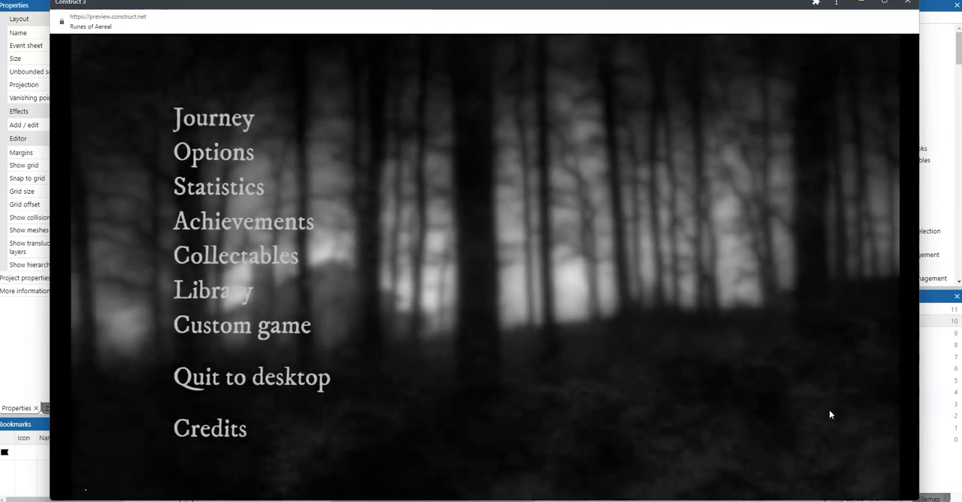
mouse_move(752, 409)
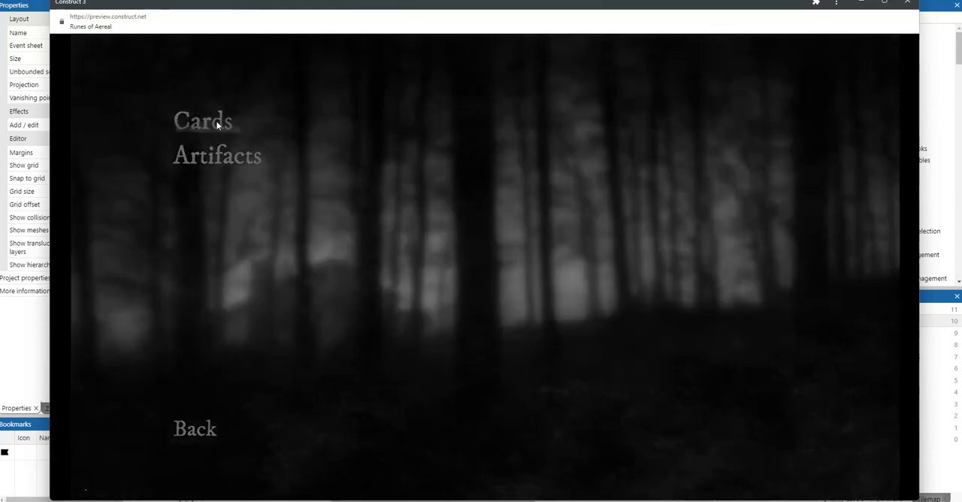
left_click(201, 121)
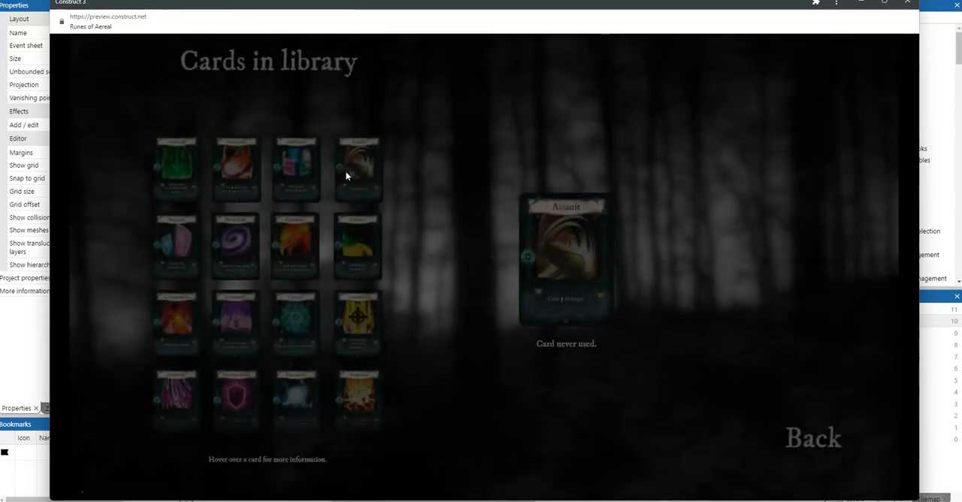
mouse_move(235, 244)
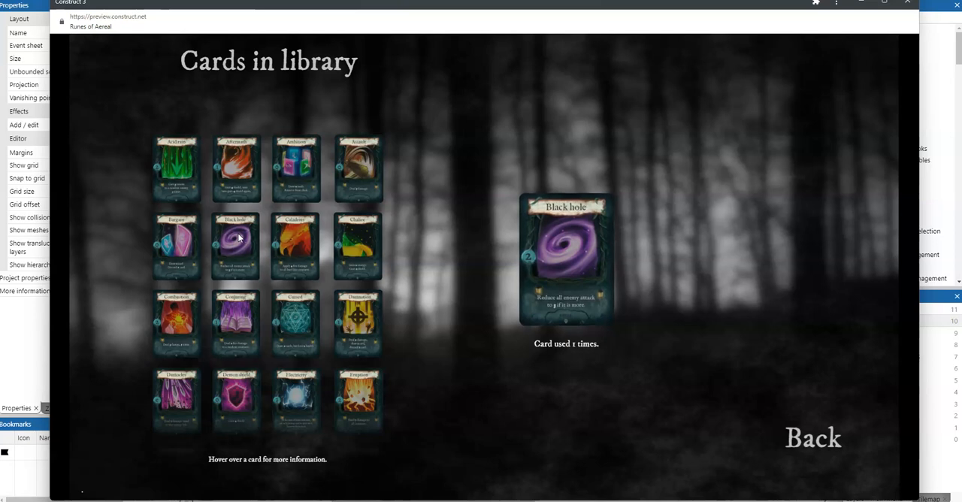
mouse_move(236, 160)
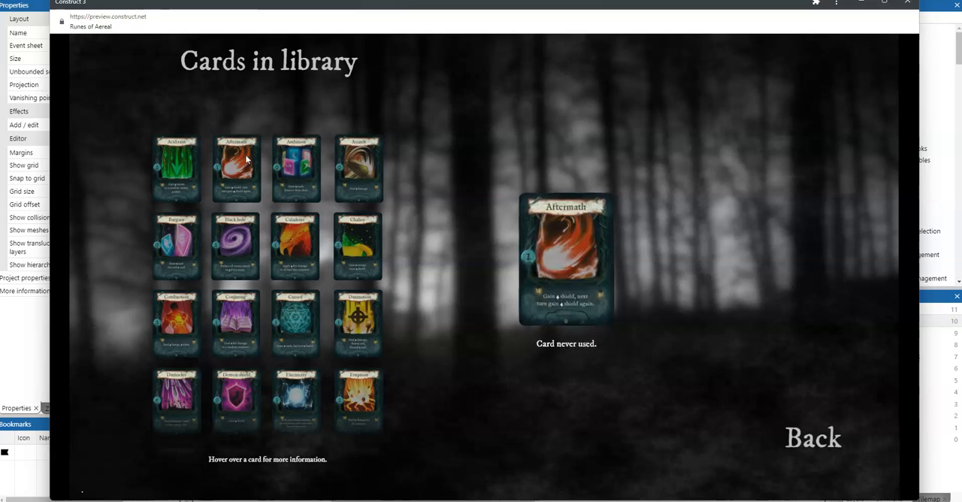
mouse_move(236, 247)
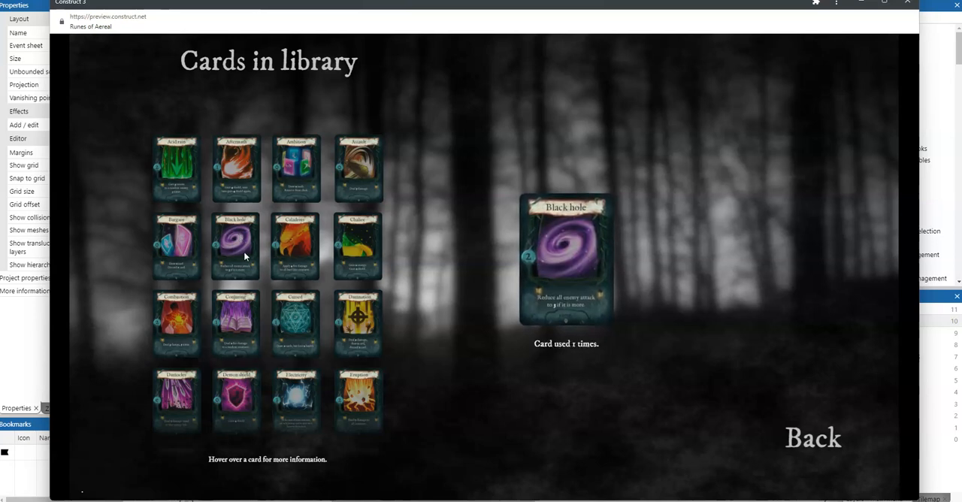
scroll("down", 3)
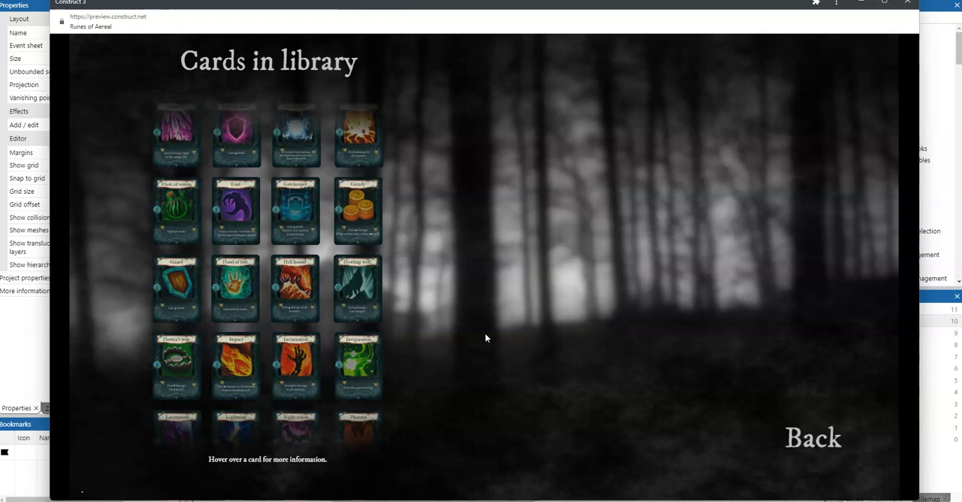
mouse_move(337, 143)
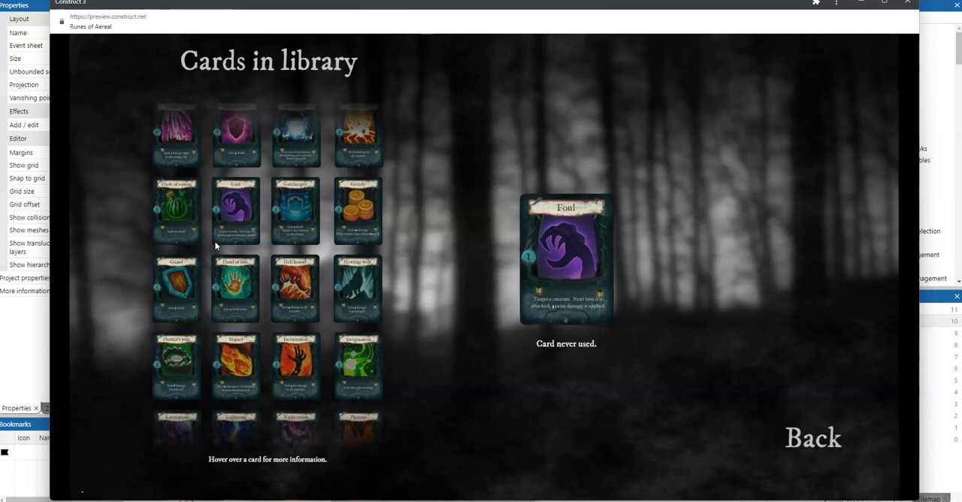
mouse_move(820, 469)
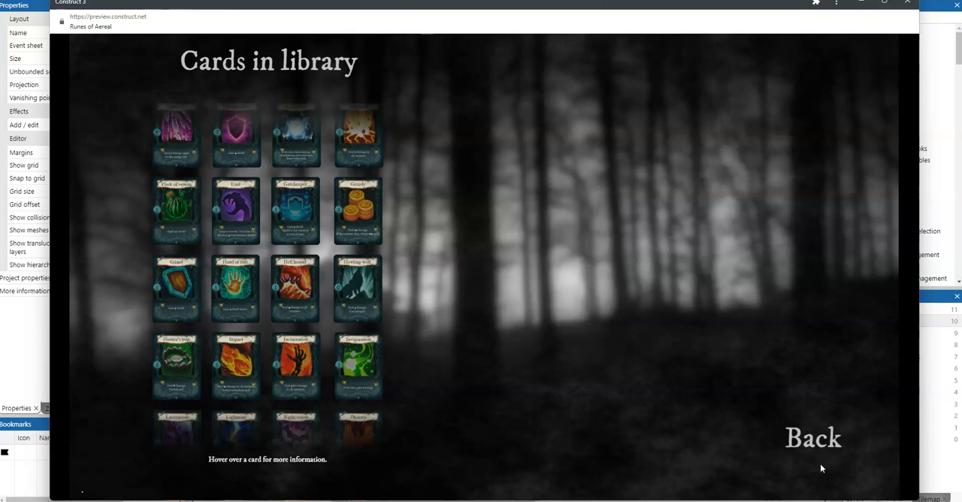
Leave the library, look through the Statistics counters, and return to the main menu.
left_click(811, 437)
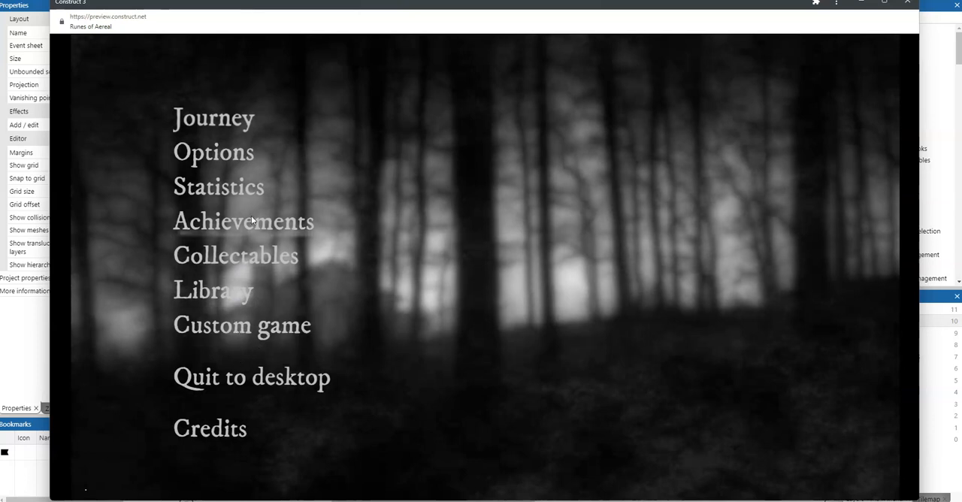
left_click(220, 186)
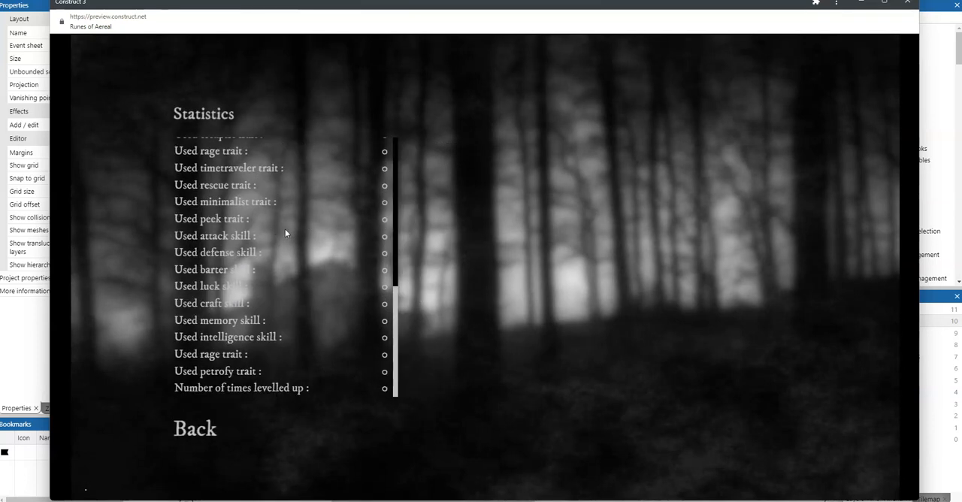
scroll("up", 3)
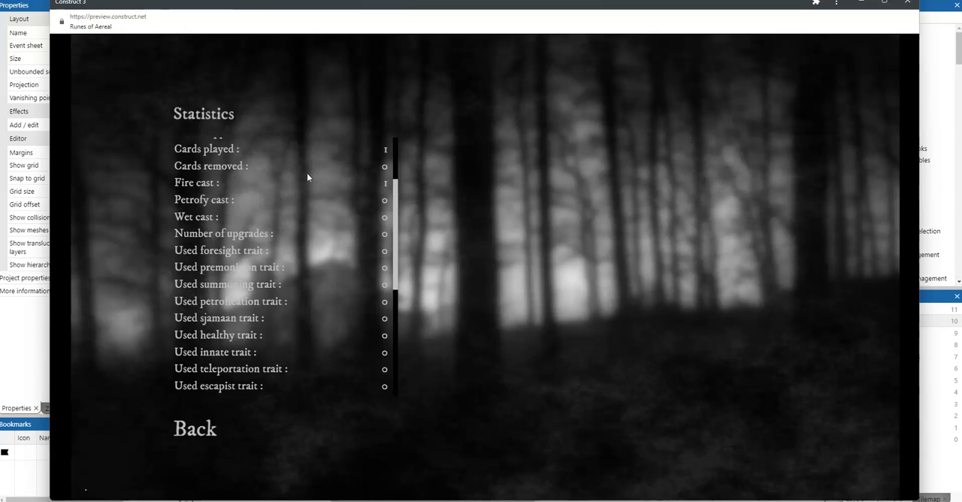
scroll("up", 3)
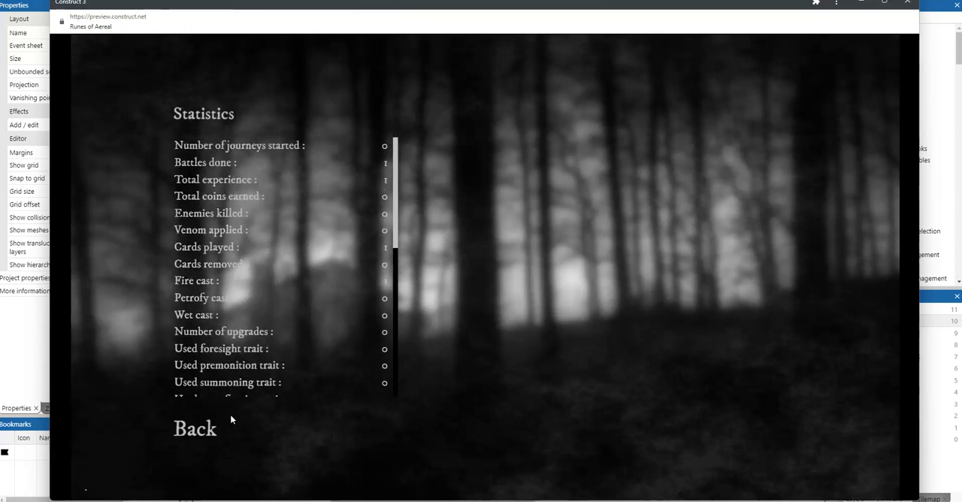
scroll("down", 3)
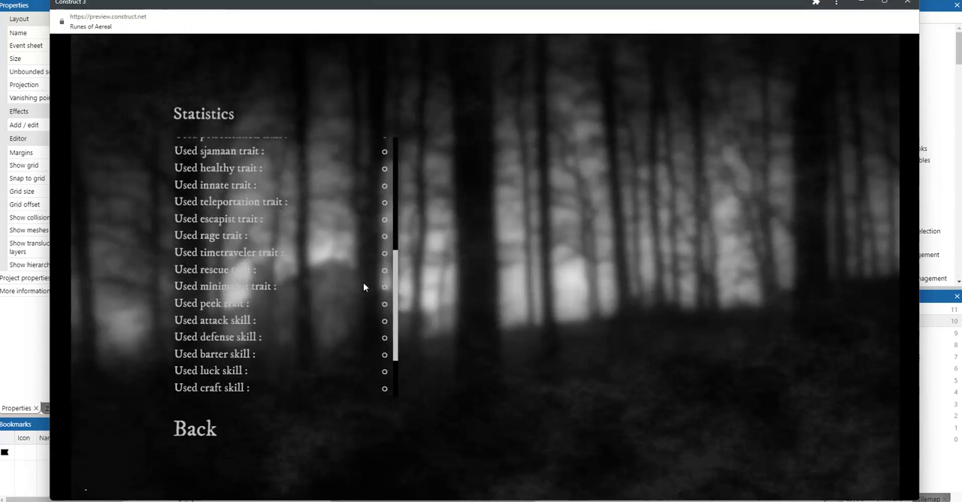
left_click(196, 429)
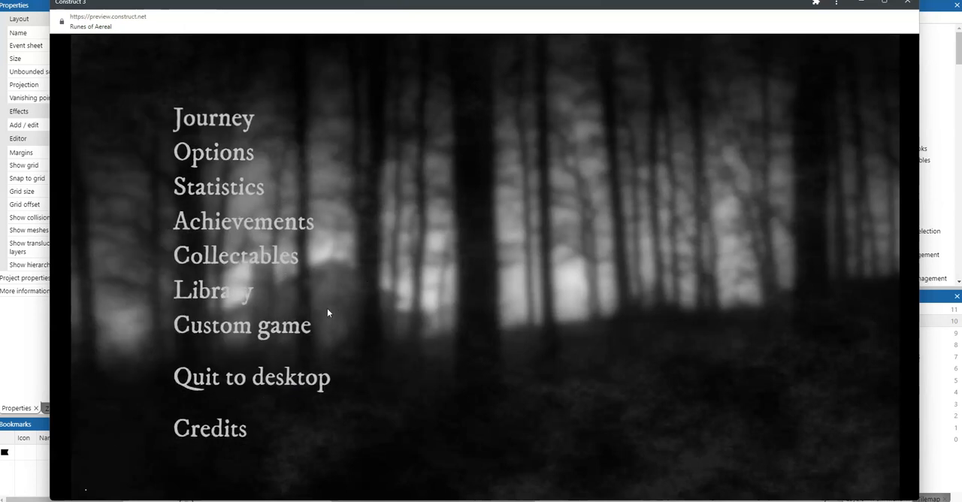
mouse_move(243, 305)
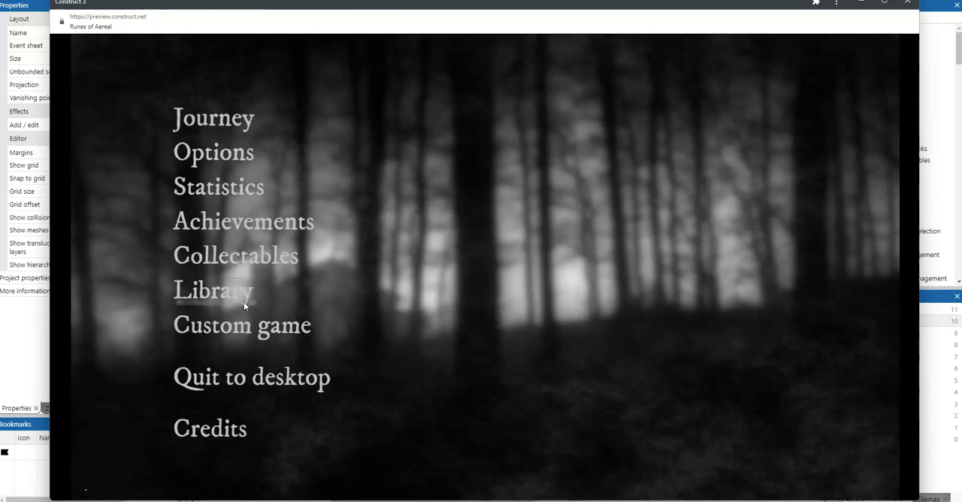
mouse_move(256, 299)
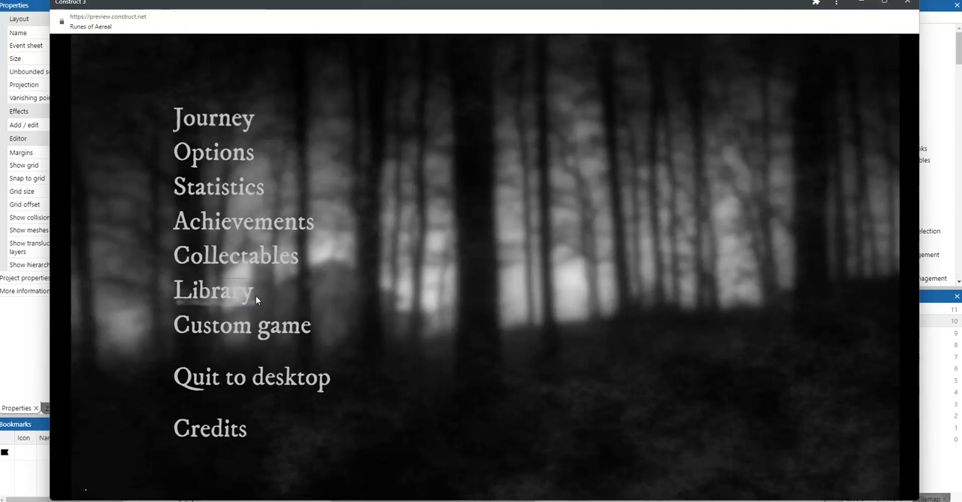
mouse_move(252, 304)
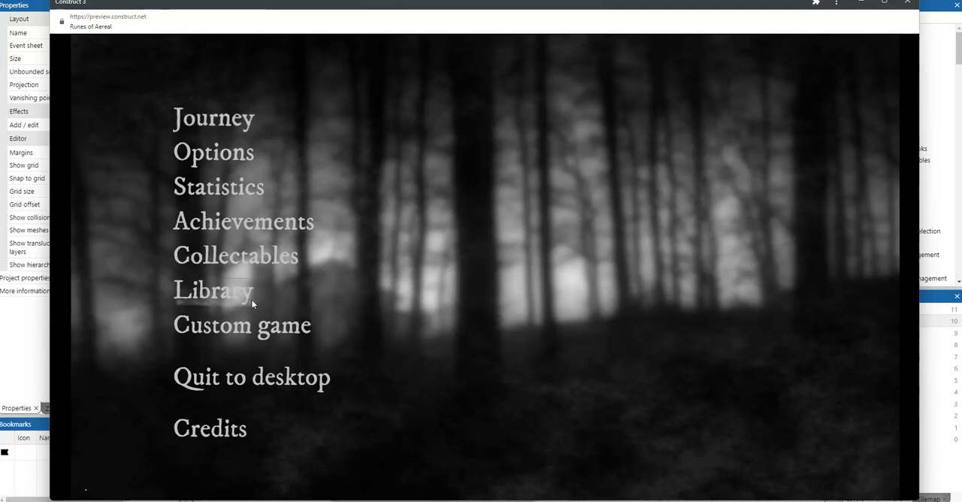
mouse_move(556, 222)
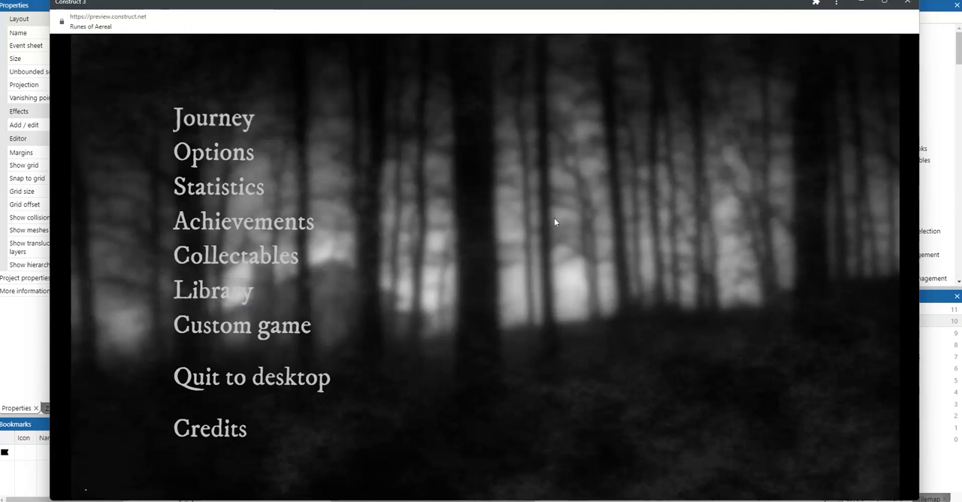
Begin a Journey, reaching the Easy/Medium/Hard difficulty choice.
left_click(214, 118)
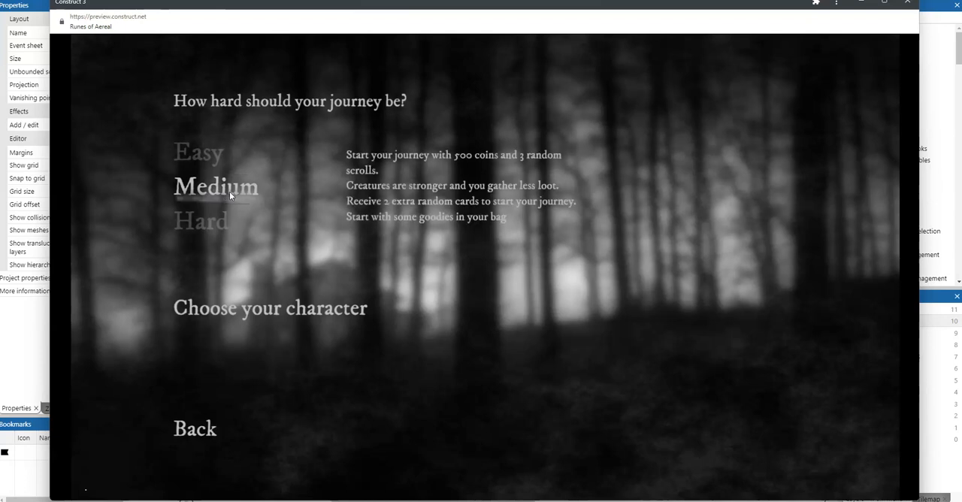
mouse_move(214, 283)
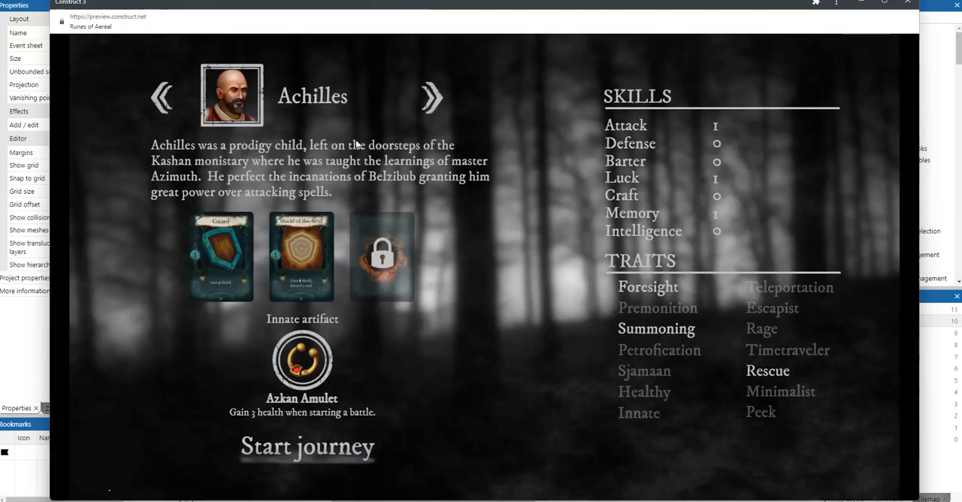
mouse_move(265, 260)
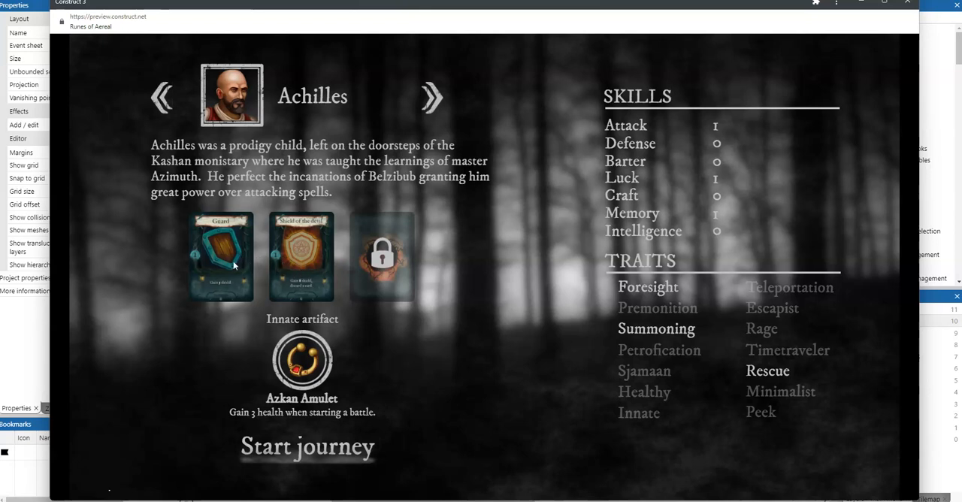
mouse_move(301, 253)
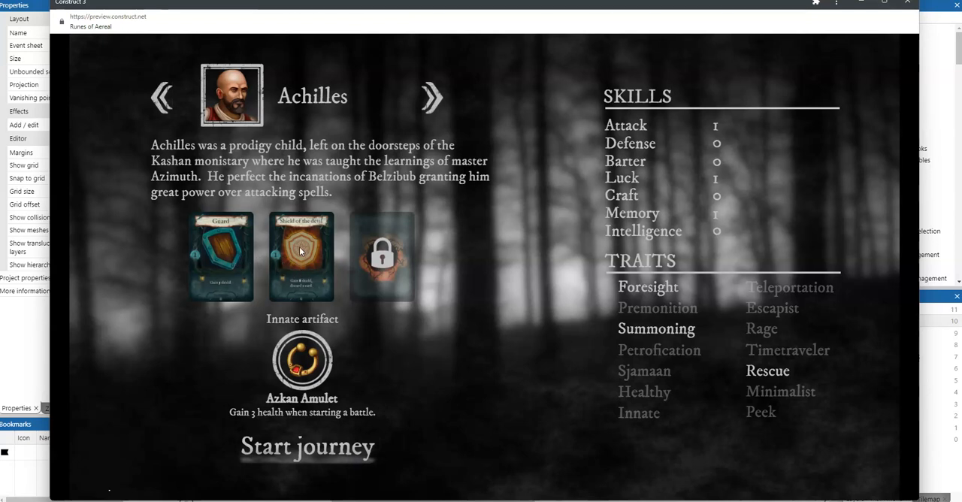
mouse_move(271, 262)
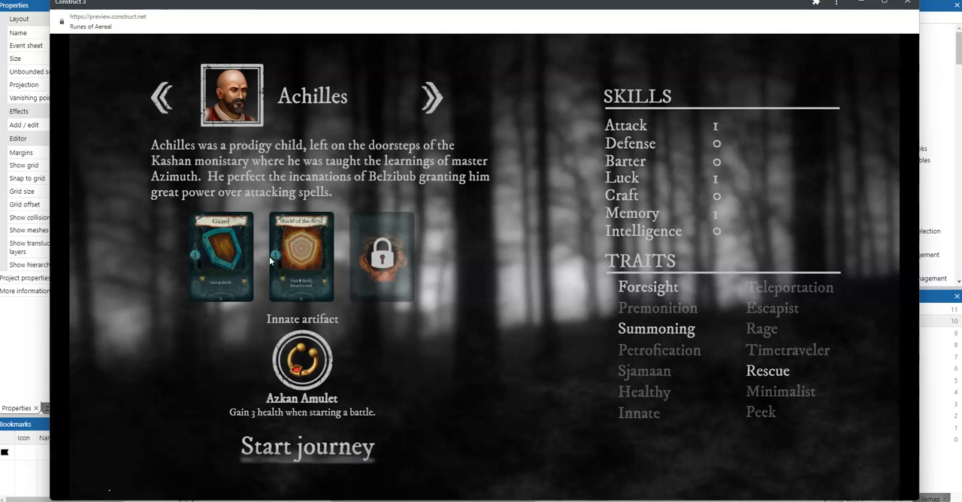
mouse_move(273, 263)
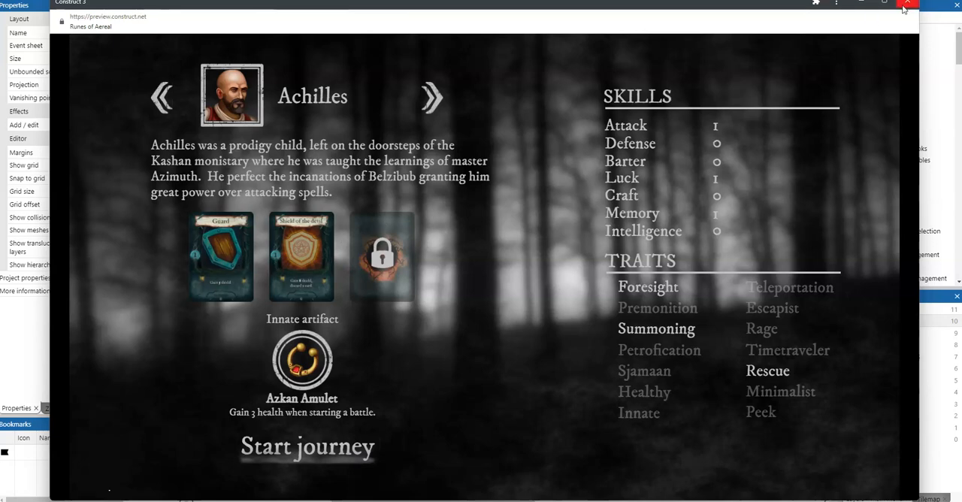
Relaunch the preview, start a Medium journey and reach Achilles' character selection.
left_click(907, 9)
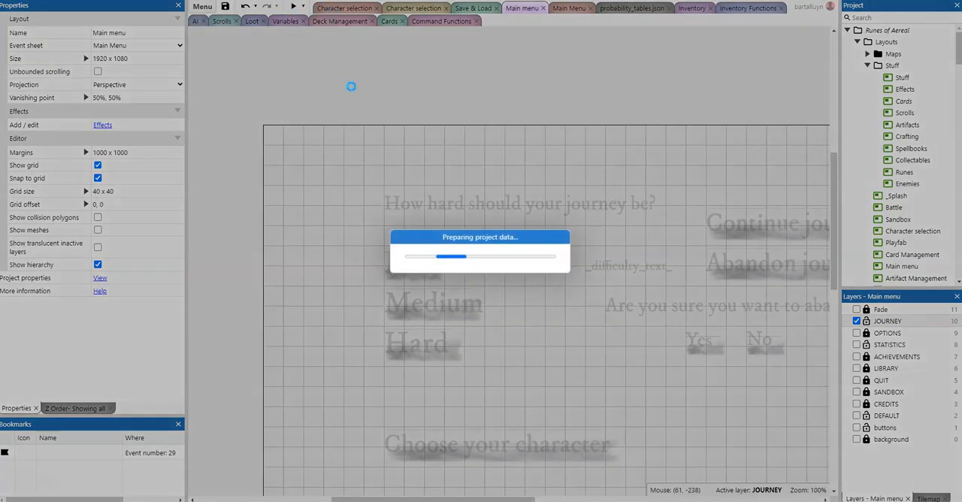
left_click(293, 6)
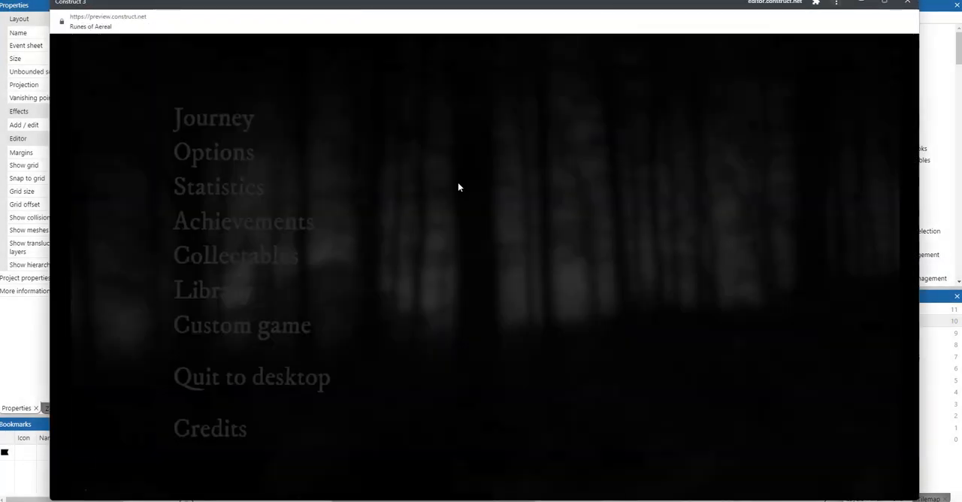
left_click(213, 117)
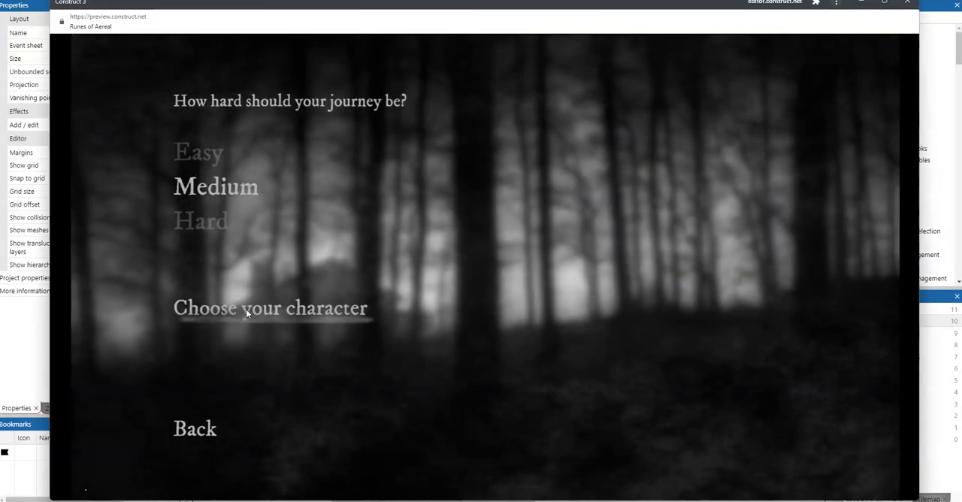
left_click(271, 308)
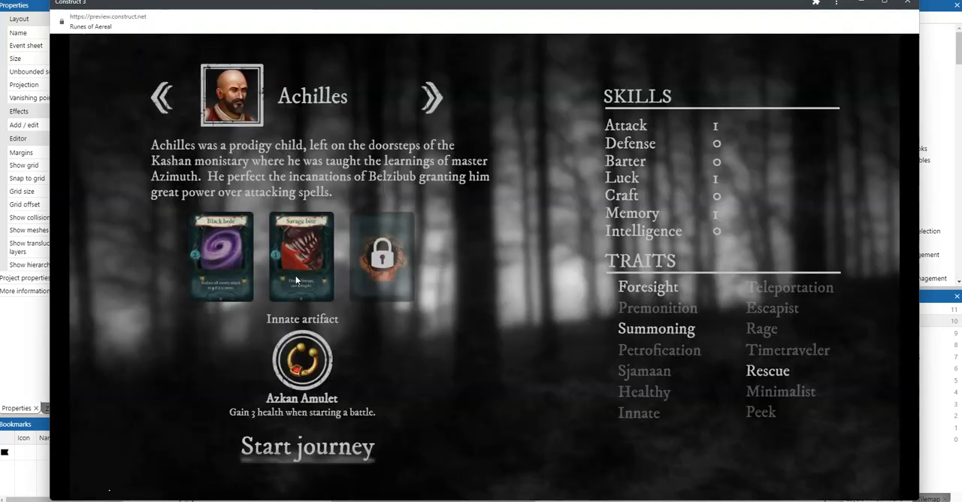
mouse_move(284, 273)
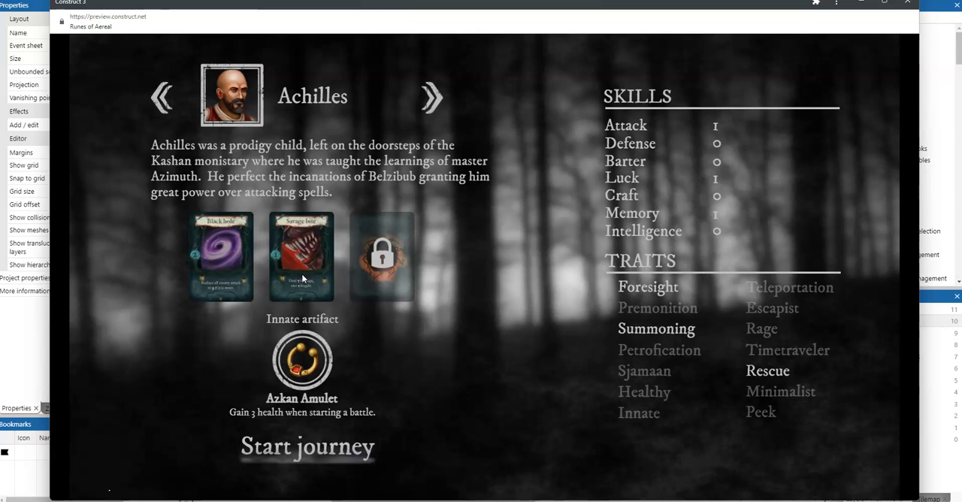
mouse_move(275, 284)
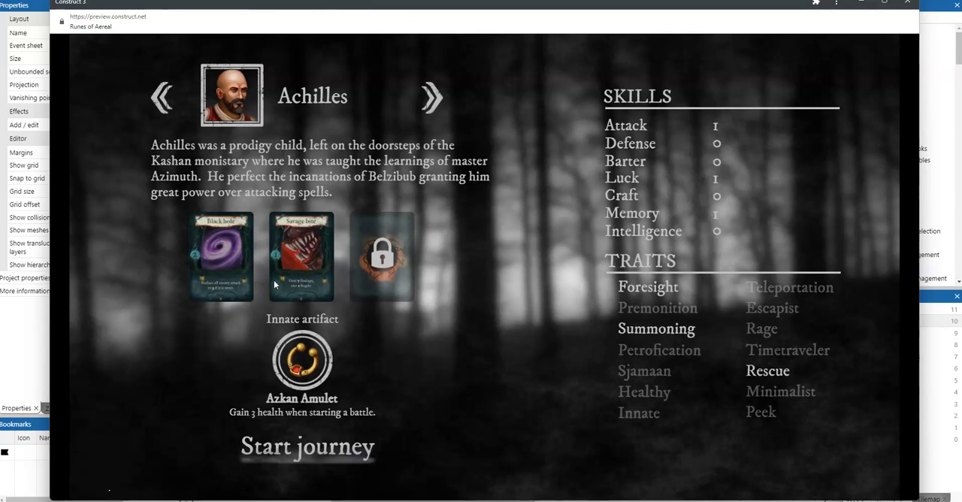
mouse_move(370, 253)
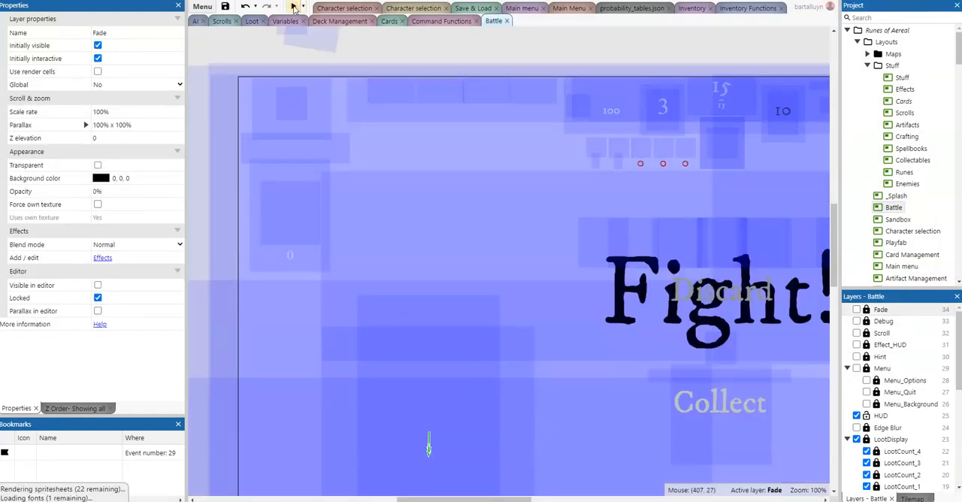
Preview the Sandbox layout and load a saved setting with enemies and traits.
left_click(294, 6)
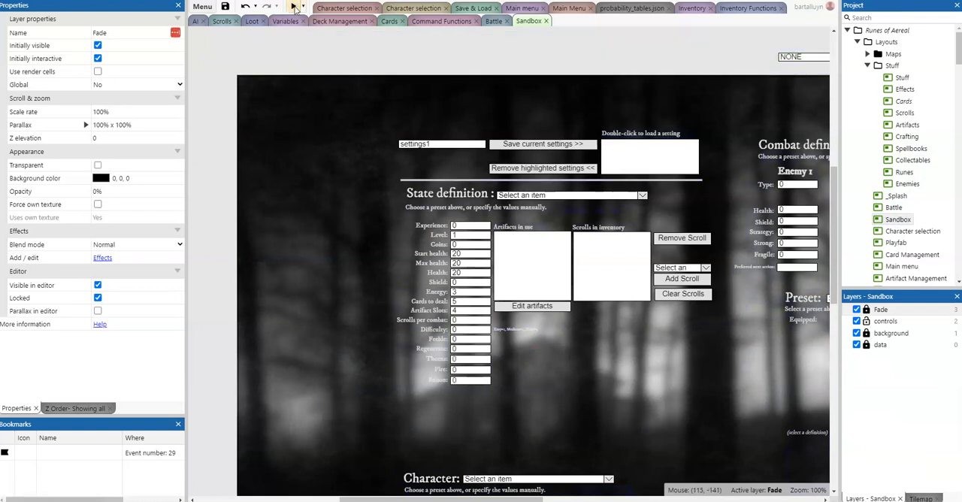
left_click(295, 6)
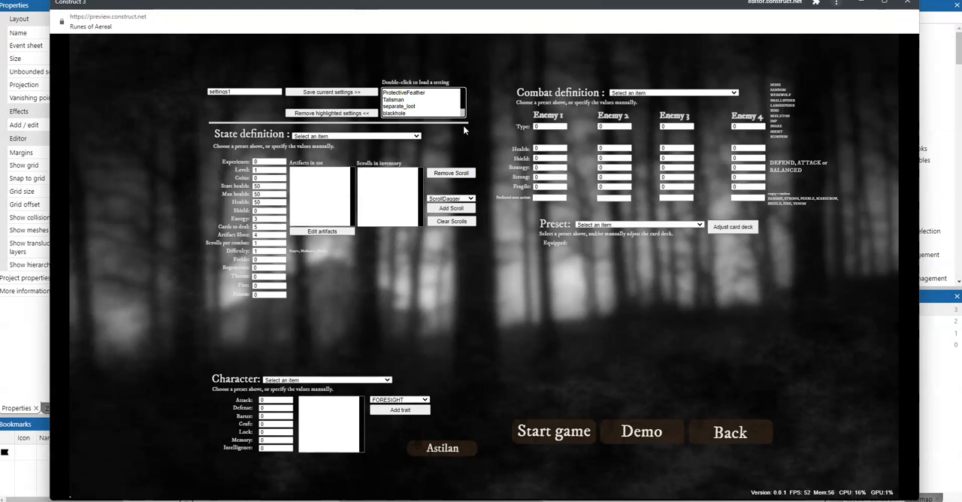
double_click(394, 113)
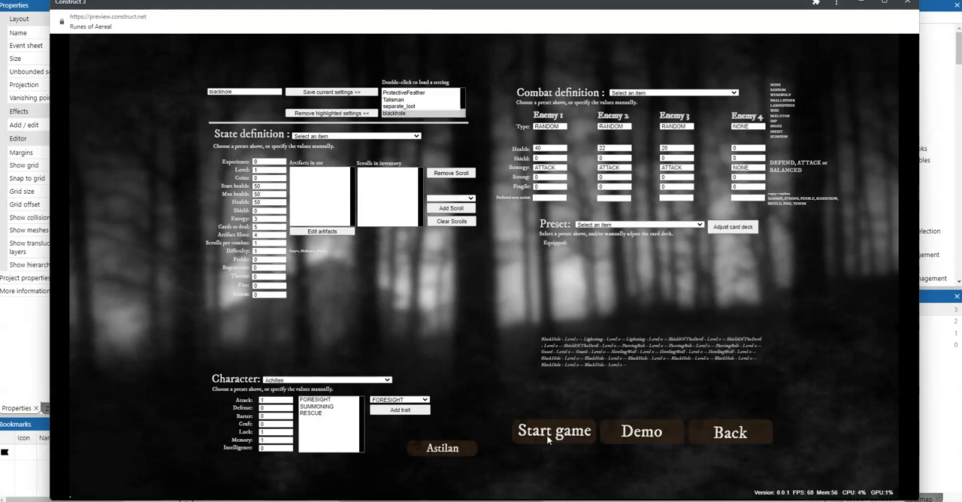
Start the battle from the loaded sandbox setup.
left_click(553, 430)
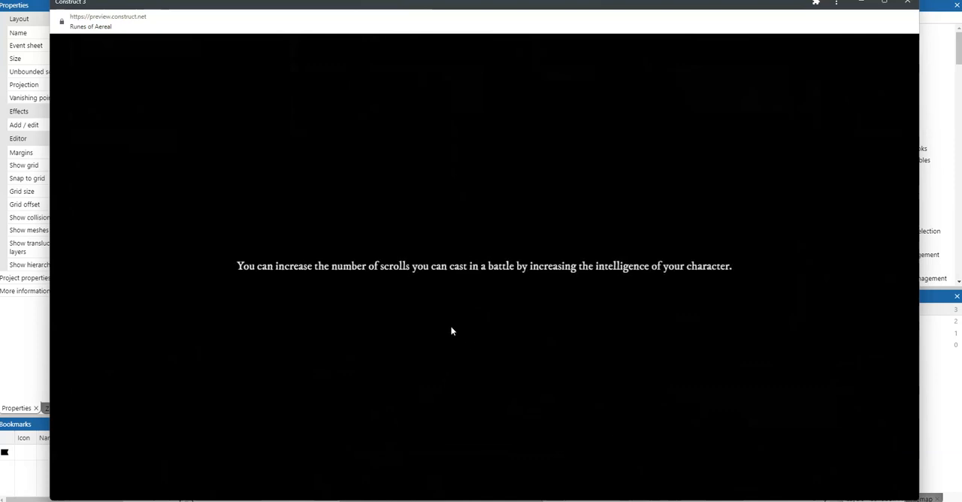
mouse_move(494, 311)
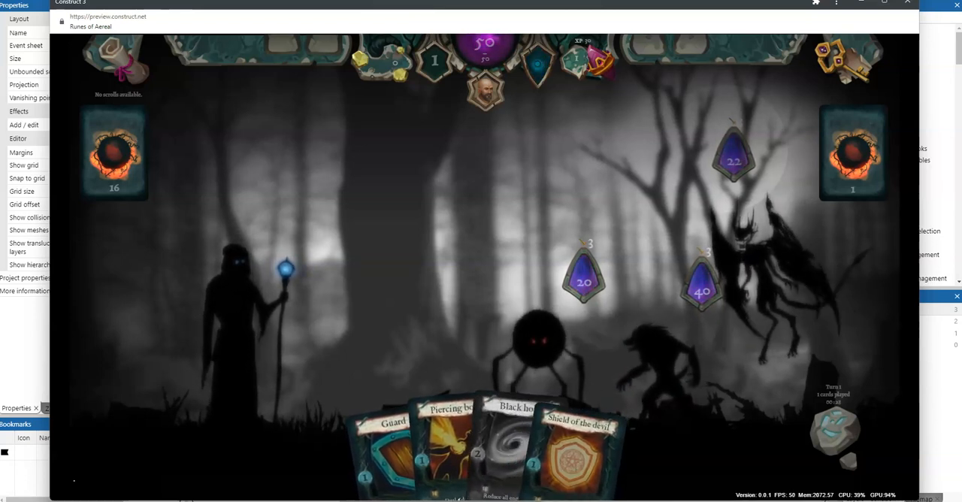
Close the battle preview and show the Cards layout with the Black hole card.
left_click(908, 3)
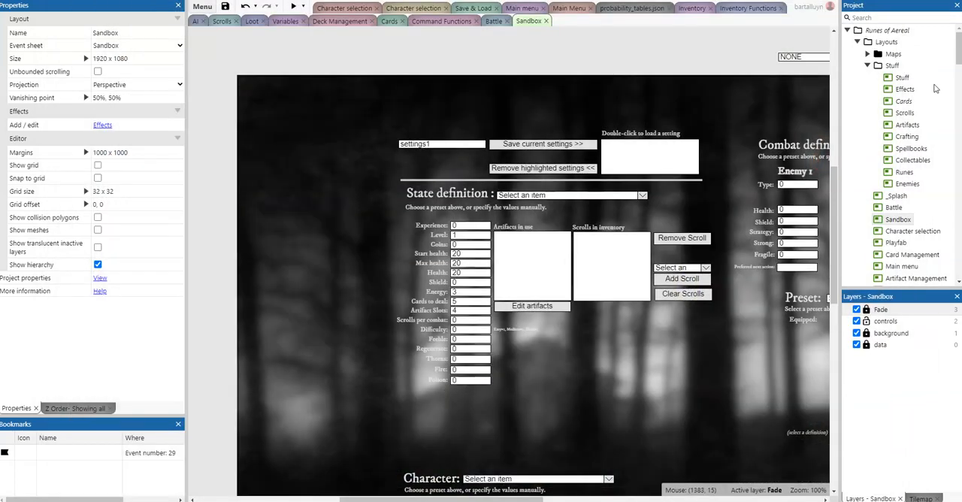
left_click(387, 21)
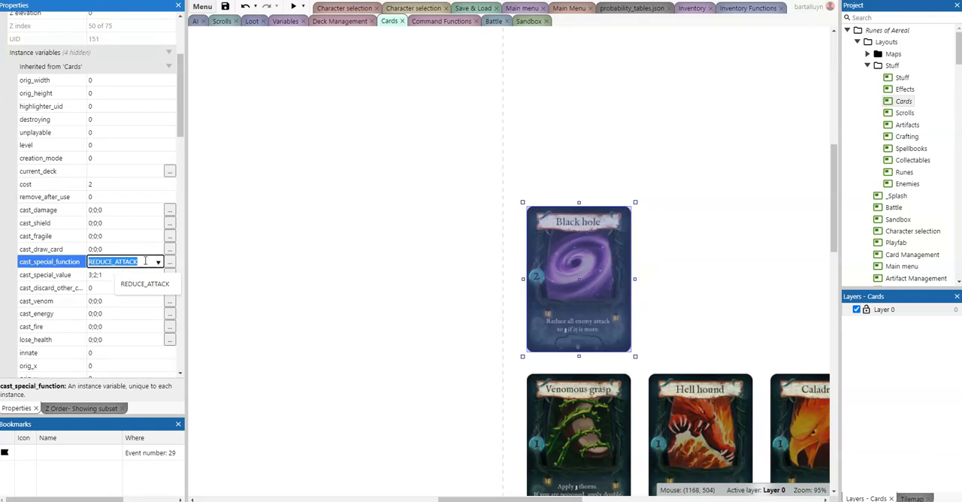
Review REDUCE_ATTACK's enemy-pick expression in Command Functions and the card's special value 3:2:1.
left_click(442, 21)
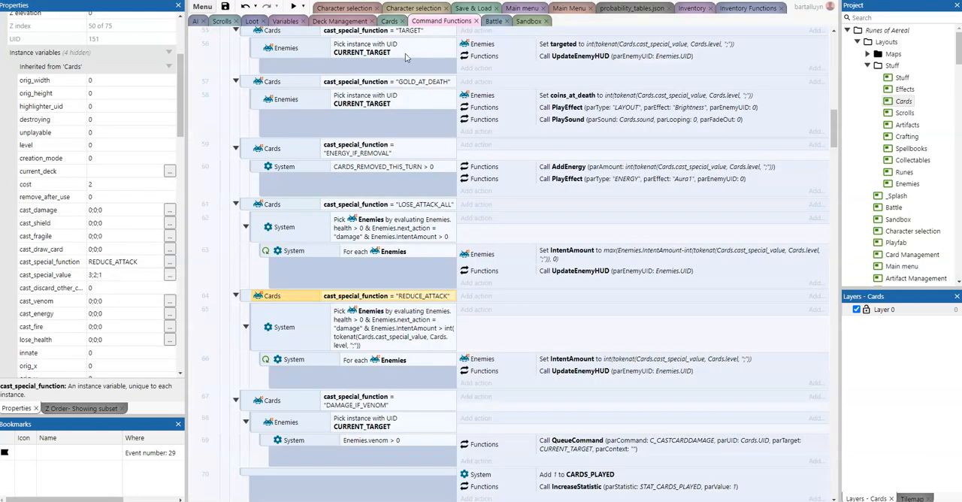
mouse_move(412, 103)
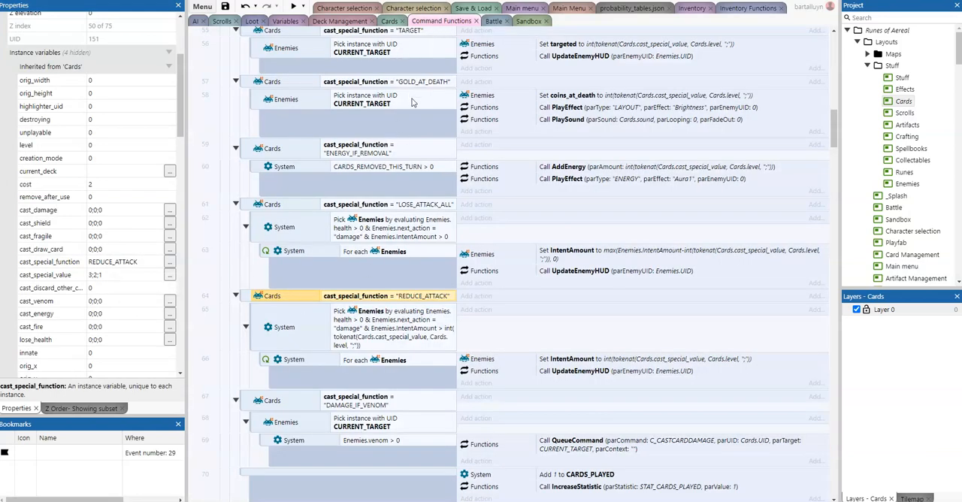
scroll("up", 3)
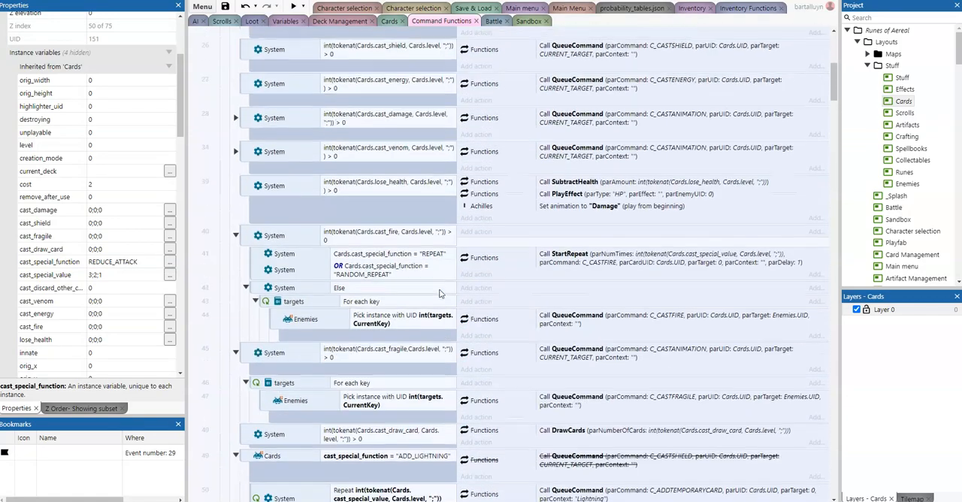
scroll("up", 3)
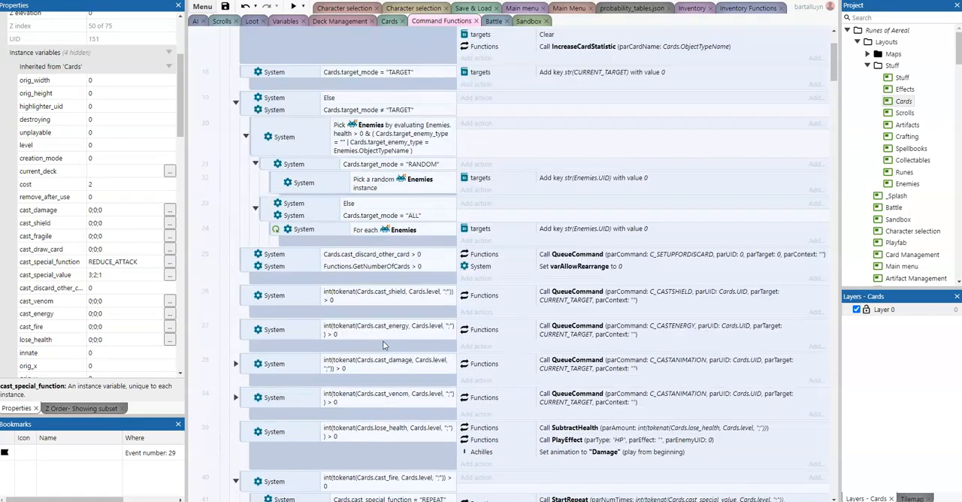
scroll("down", 3)
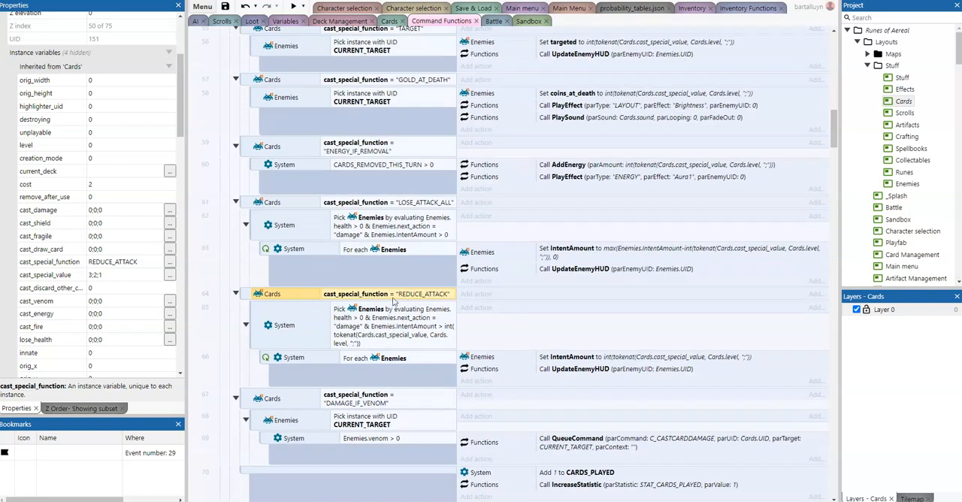
mouse_move(427, 300)
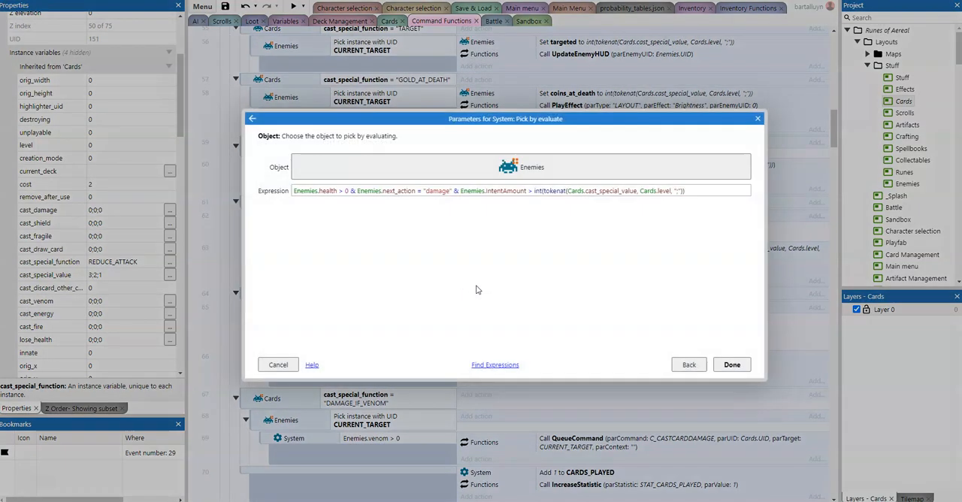
left_click(518, 189)
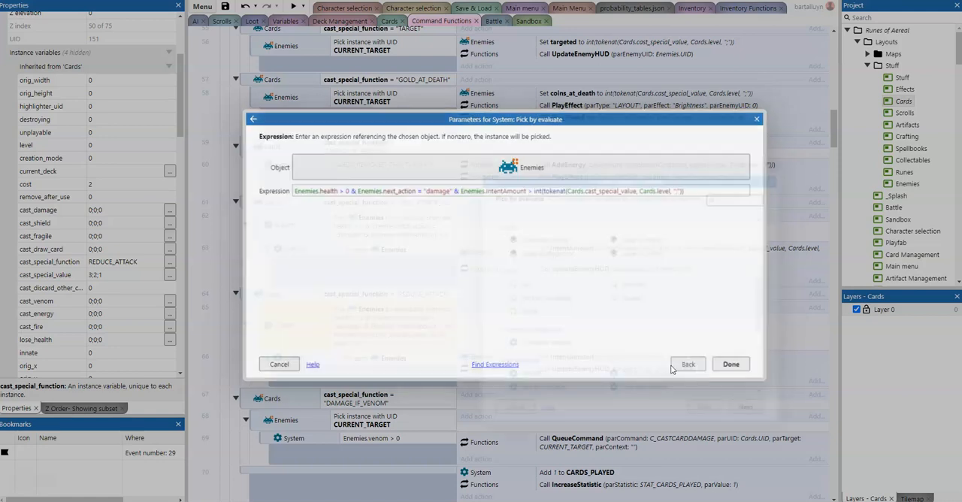
left_click(731, 364)
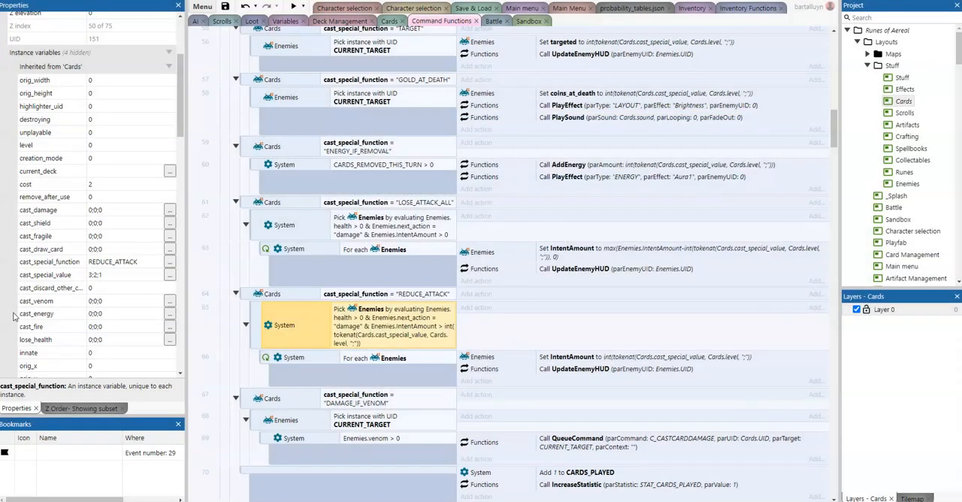
left_click(112, 274)
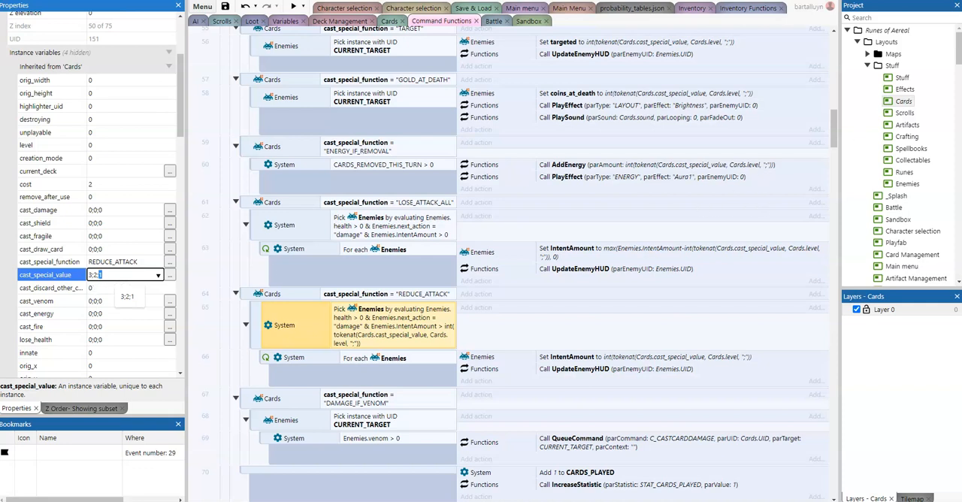
mouse_move(917, 135)
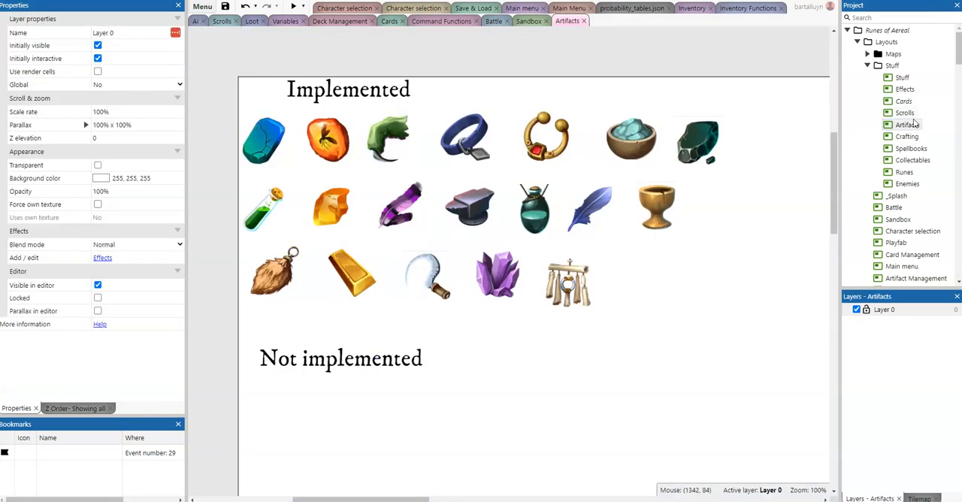
Inspect the draught potion, Roots, Dragon Eggs and Shell items' variables in Crafting, then move to Spellbooks.
left_click(908, 136)
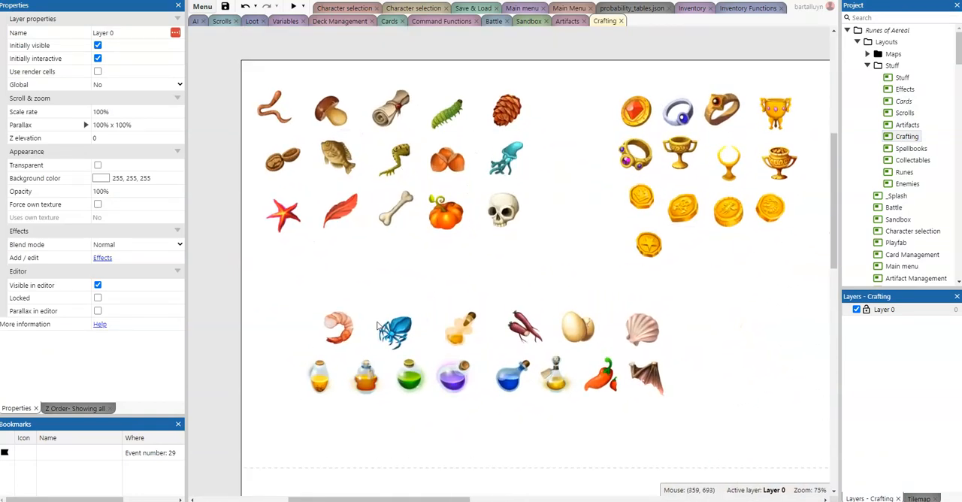
left_click(460, 329)
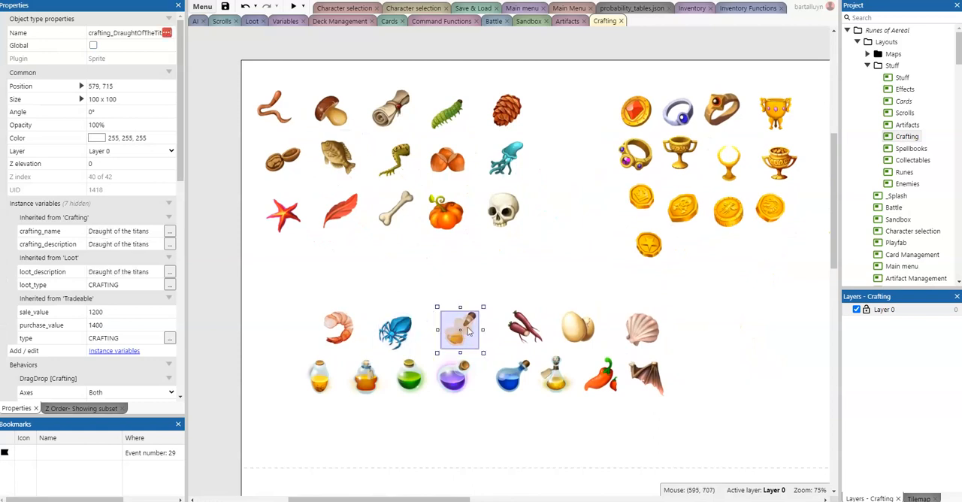
left_click(524, 327)
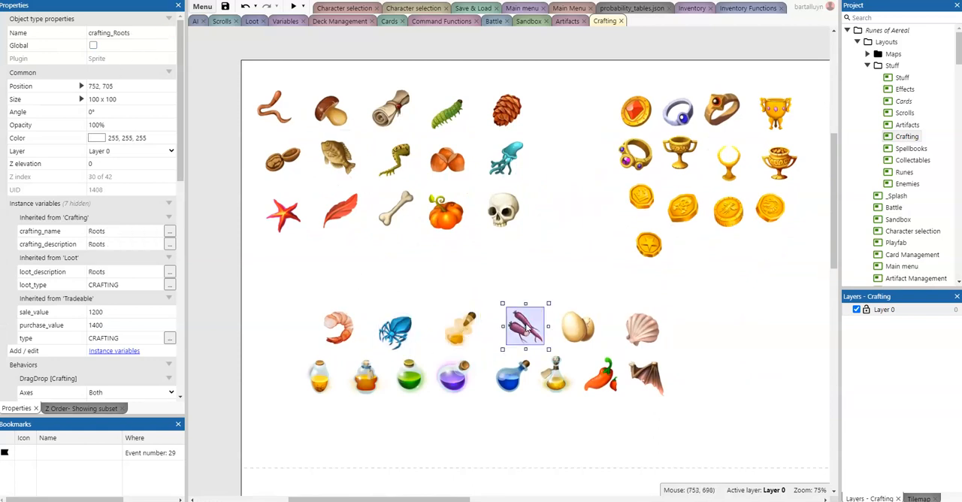
left_click(577, 327)
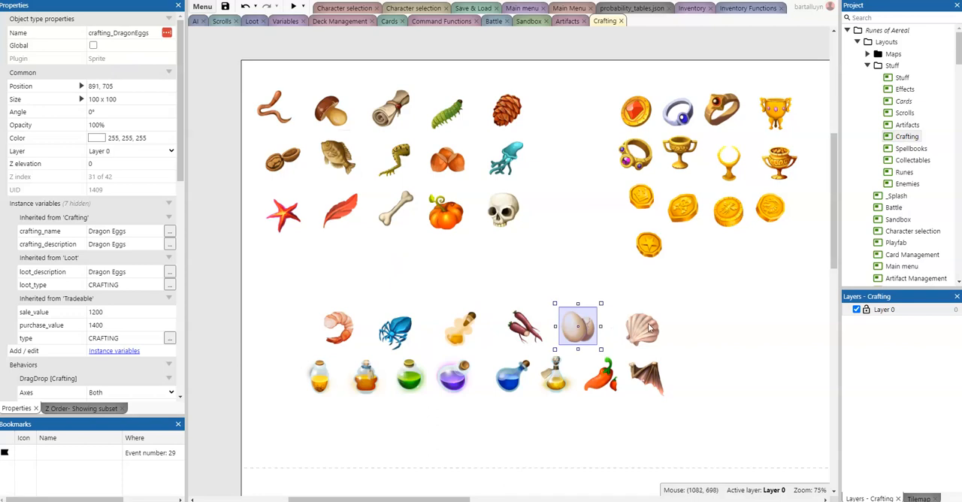
left_click(642, 328)
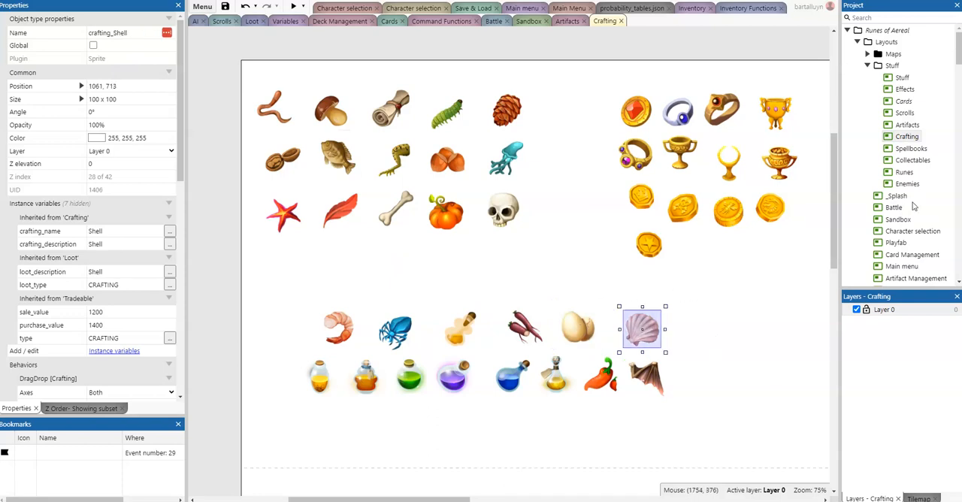
scroll("down", 3)
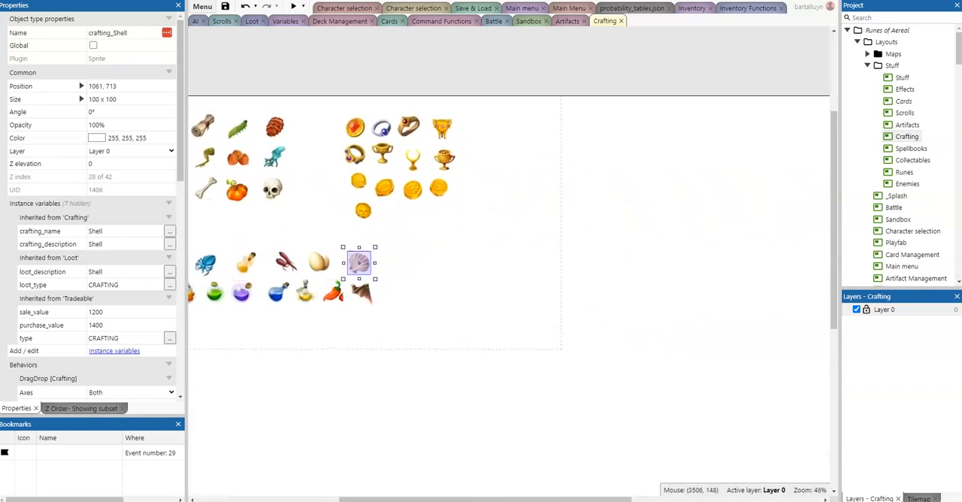
left_click(647, 21)
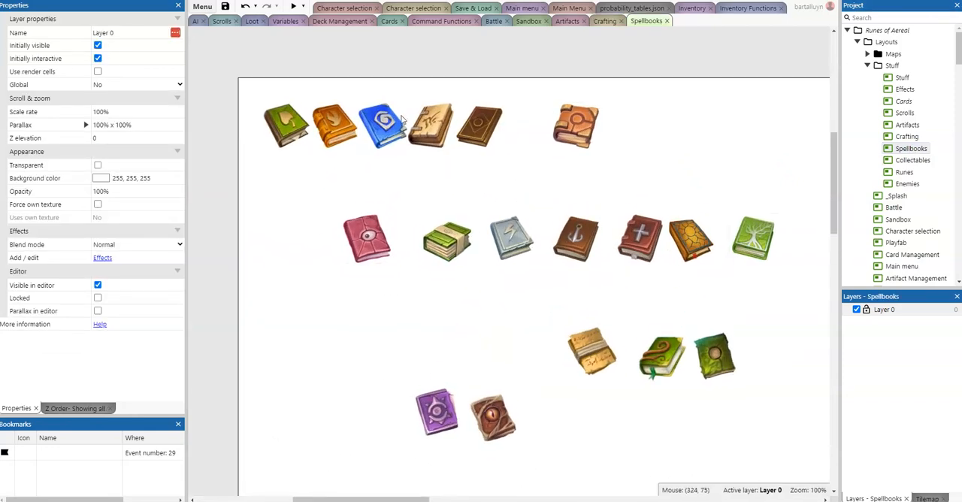
Review the Poseidon tale, Lore of the seth, Book of the builders and Sailors Lore spellbooks' results and ingredients.
left_click(574, 126)
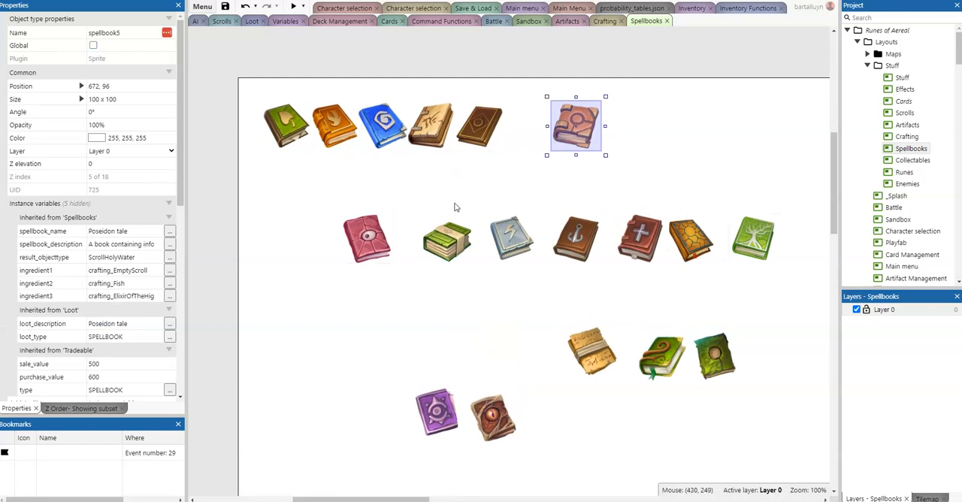
mouse_move(443, 239)
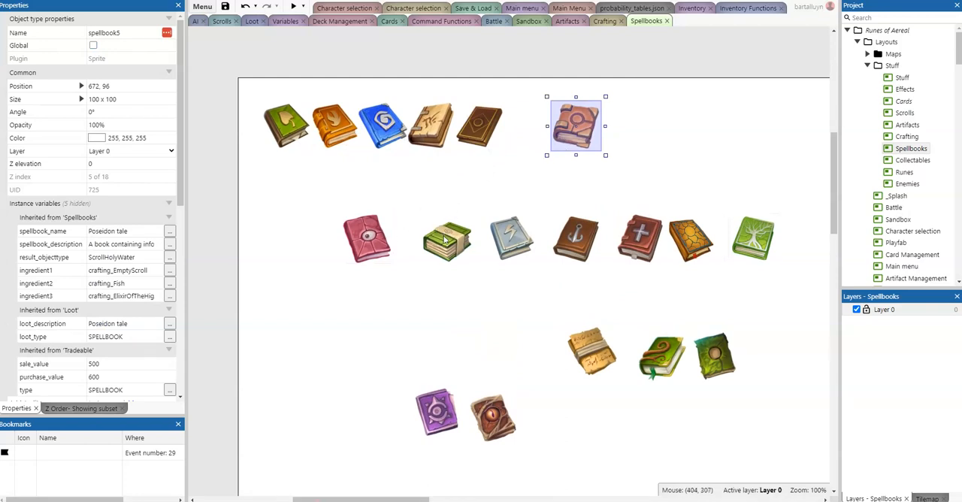
left_click(447, 237)
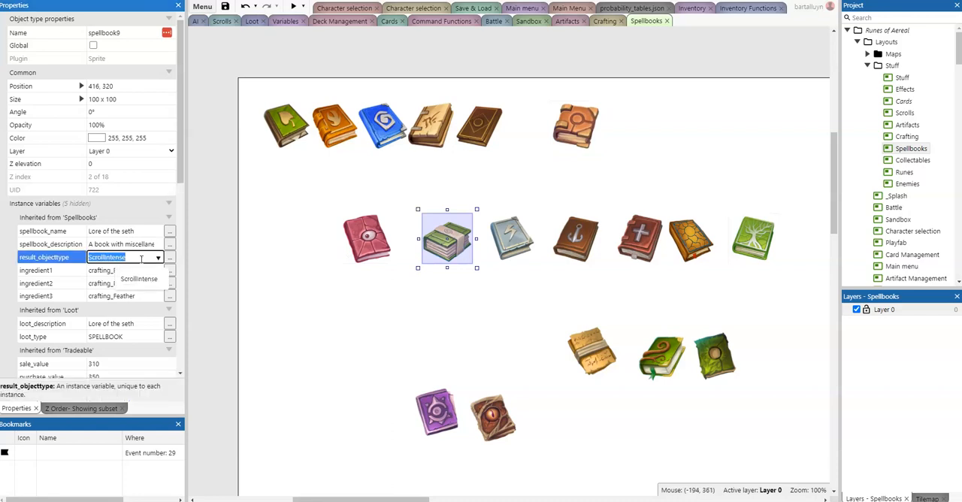
mouse_move(589, 239)
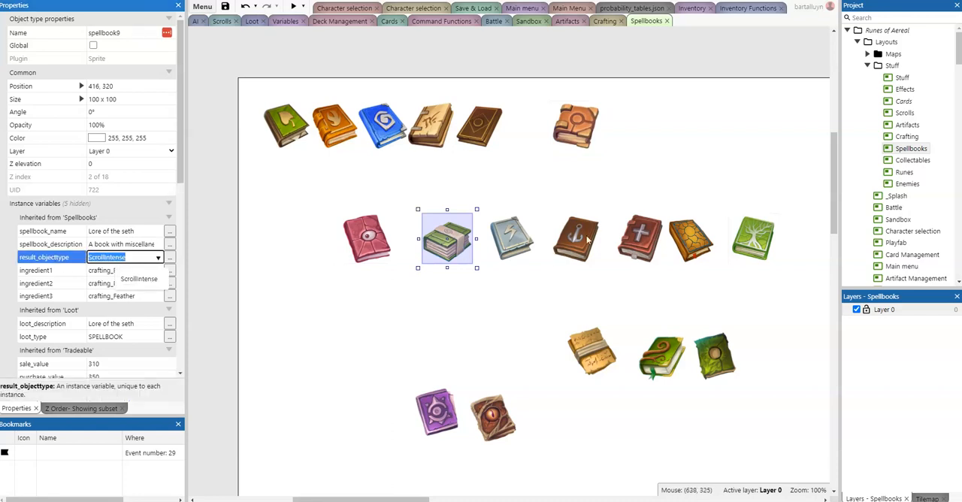
left_click(51, 271)
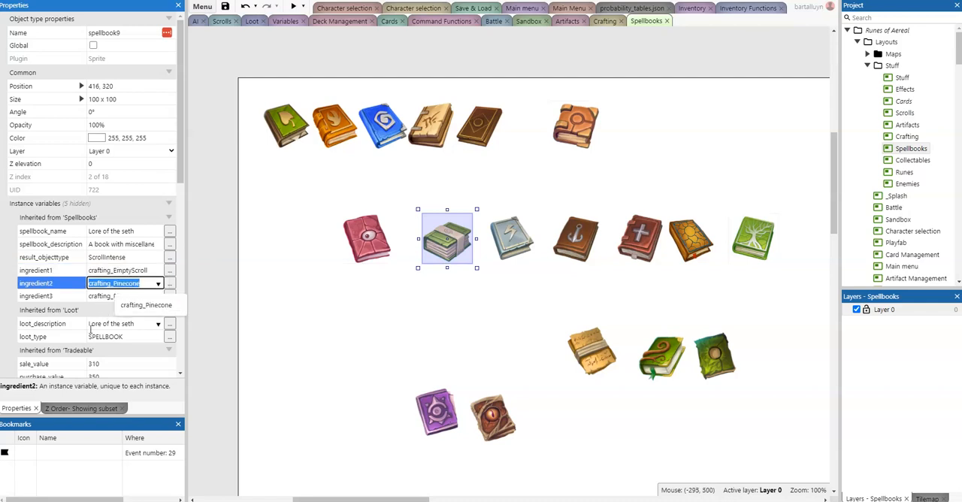
left_click(511, 238)
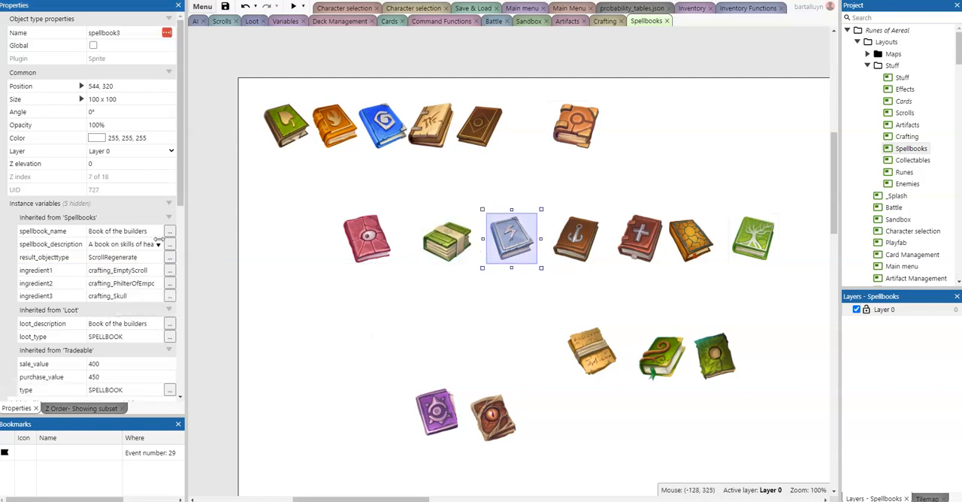
left_click(123, 257)
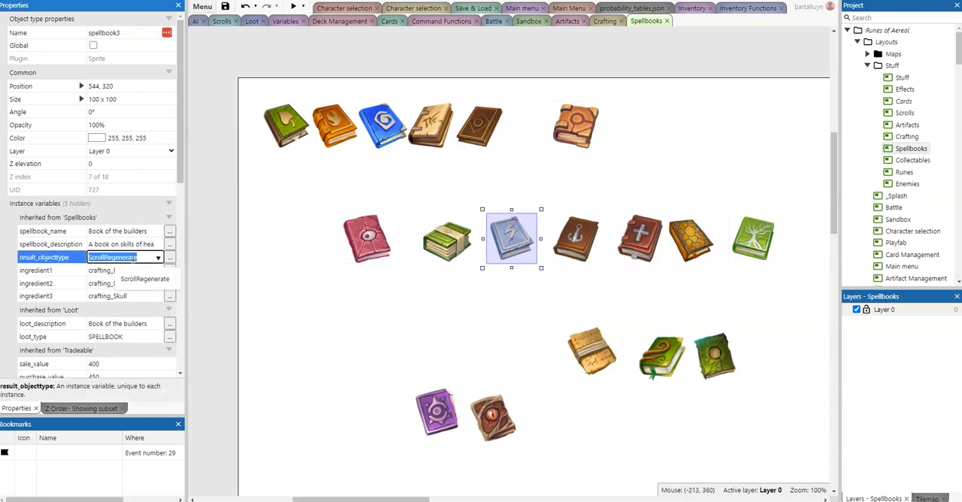
left_click(574, 239)
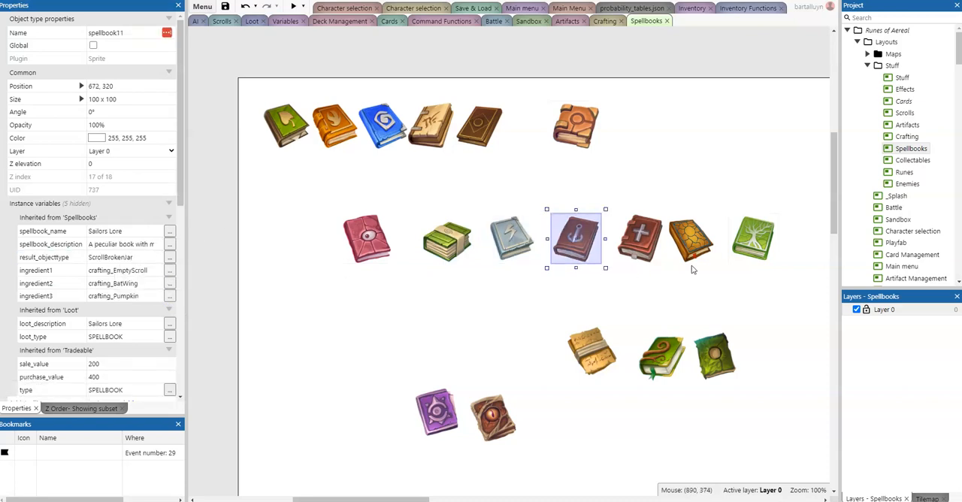
mouse_move(340, 155)
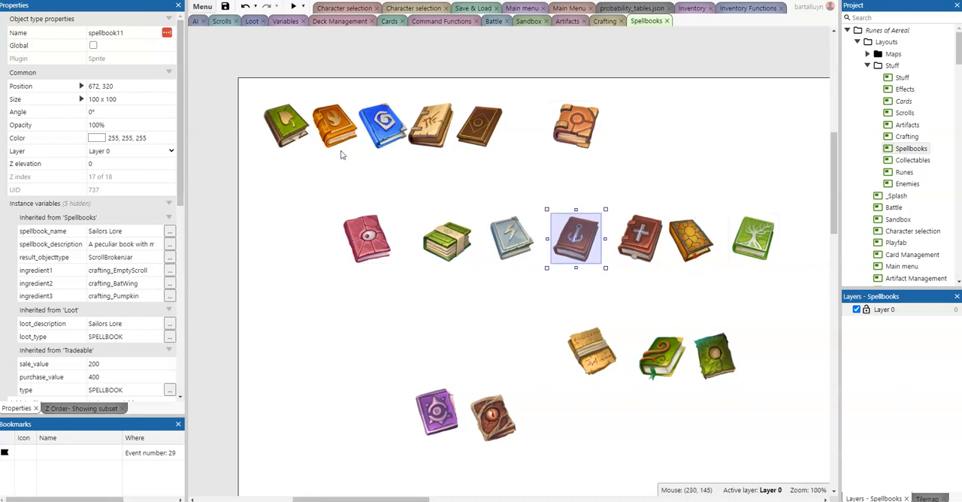
mouse_move(662, 233)
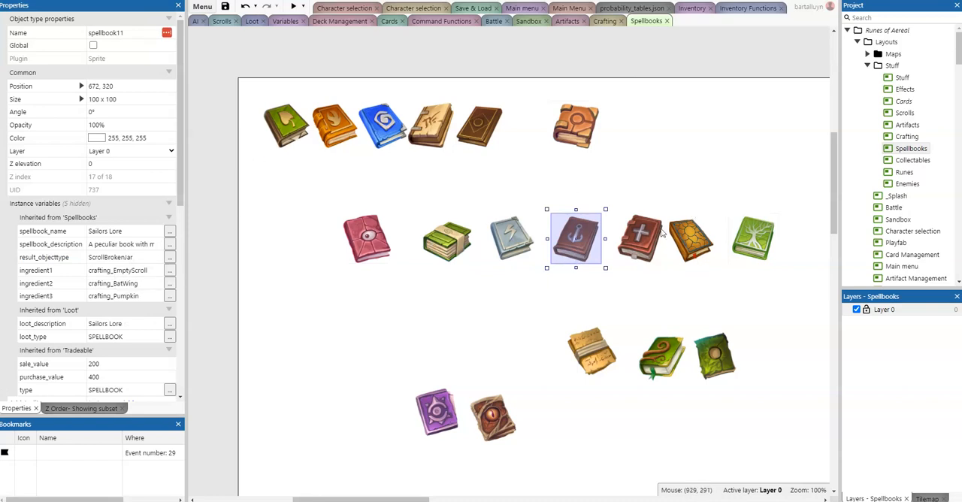
mouse_move(508, 264)
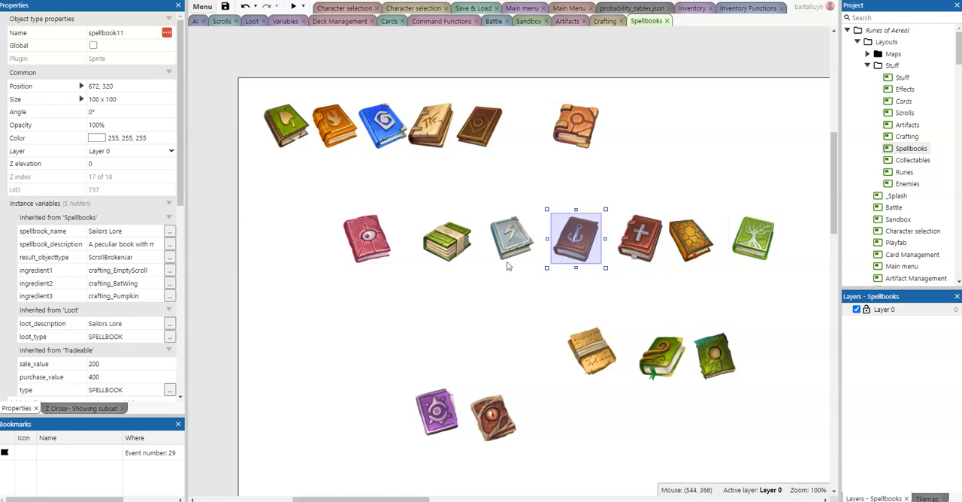
mouse_move(539, 225)
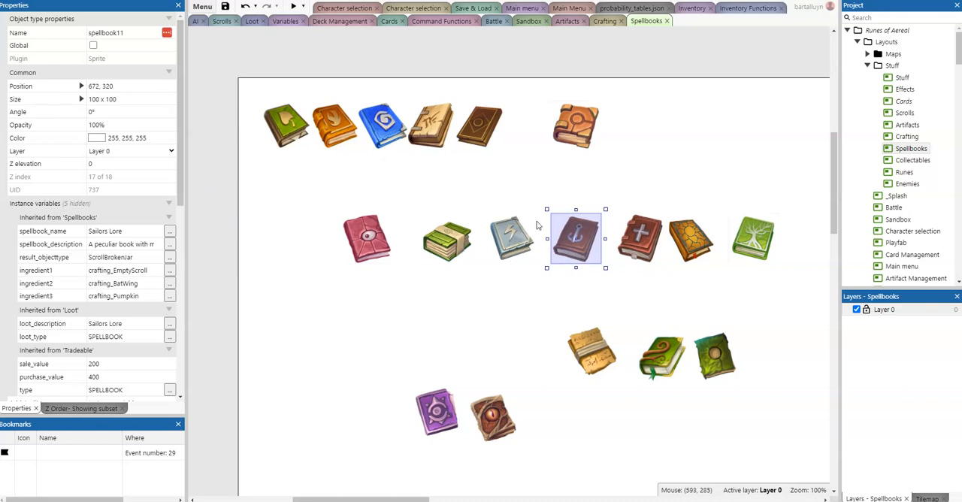
mouse_move(503, 233)
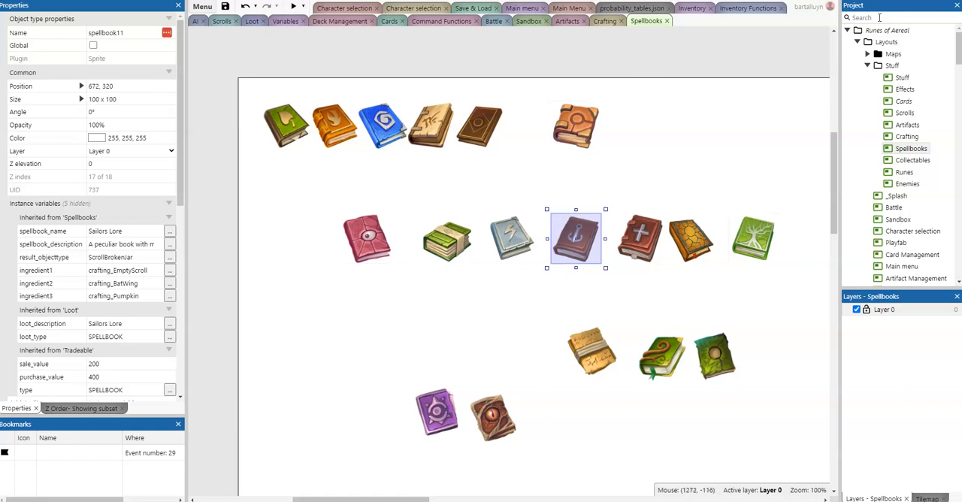
Filter the Project bar for 'stati' to surface the statistics items.
type("statis")
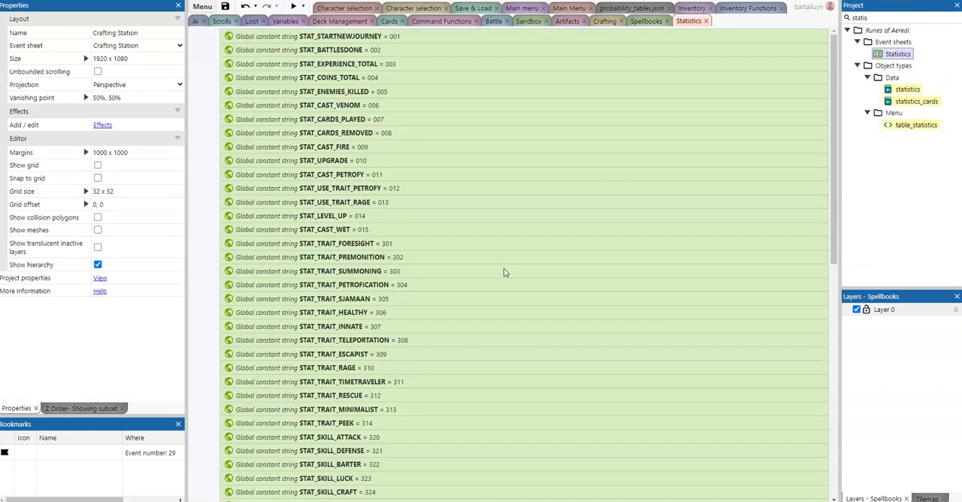
Inspect the statistics_cards and statistics dictionaries' properties, returning to statistics_cards.
left_click(915, 101)
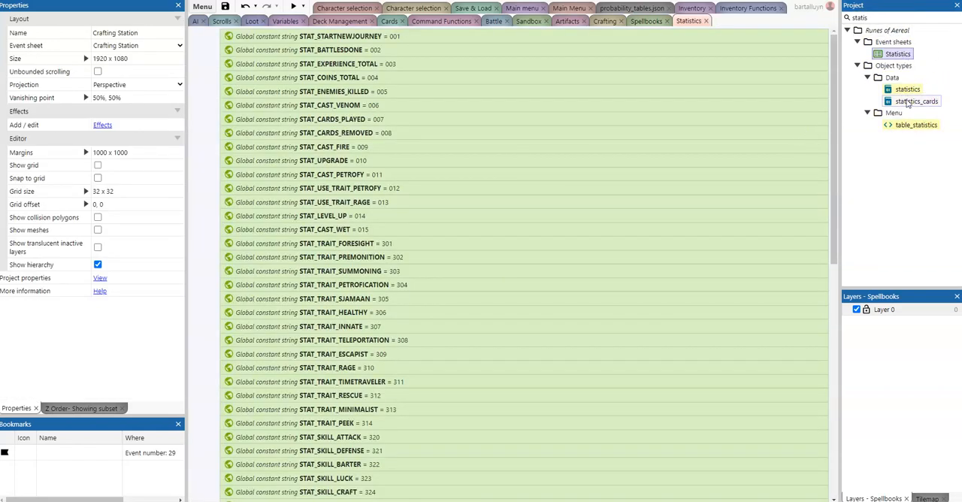
left_click(915, 100)
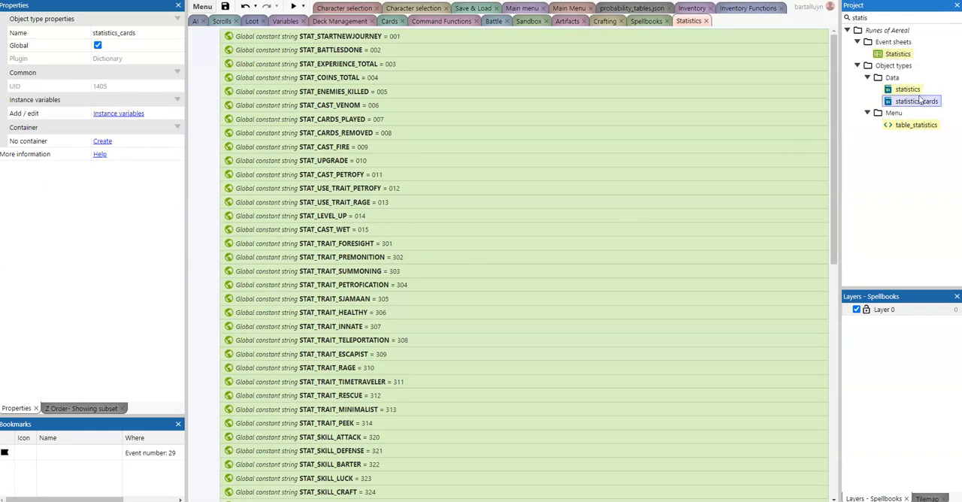
left_click(908, 88)
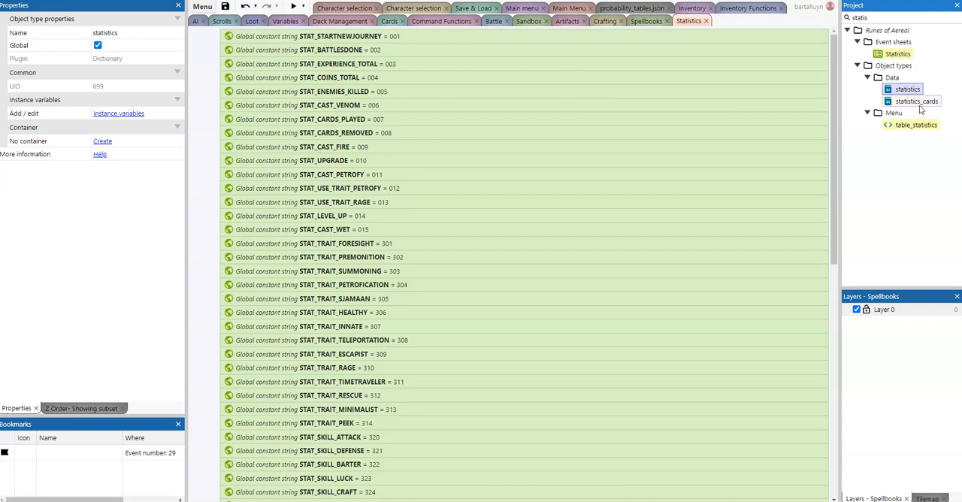
left_click(916, 101)
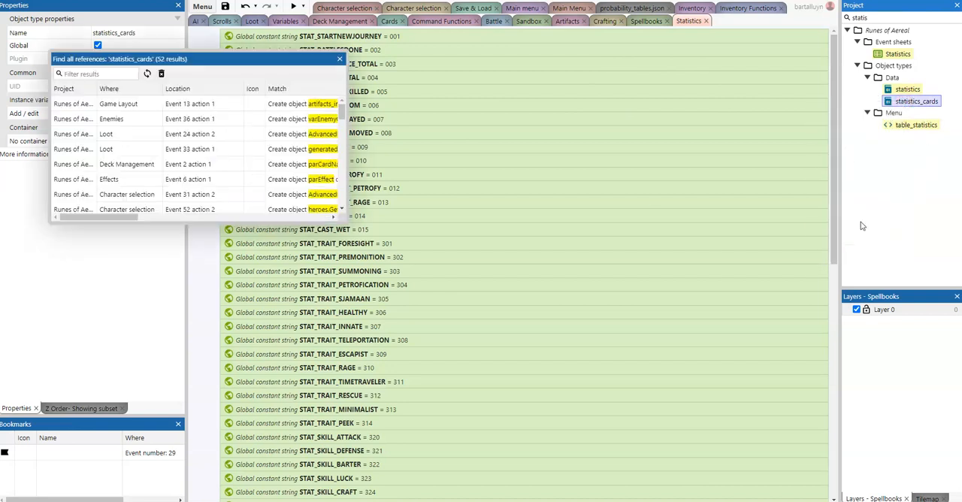
Examine ShowPreview's card-used count text and its 'Card never used.' fallback action.
scroll("down", 3)
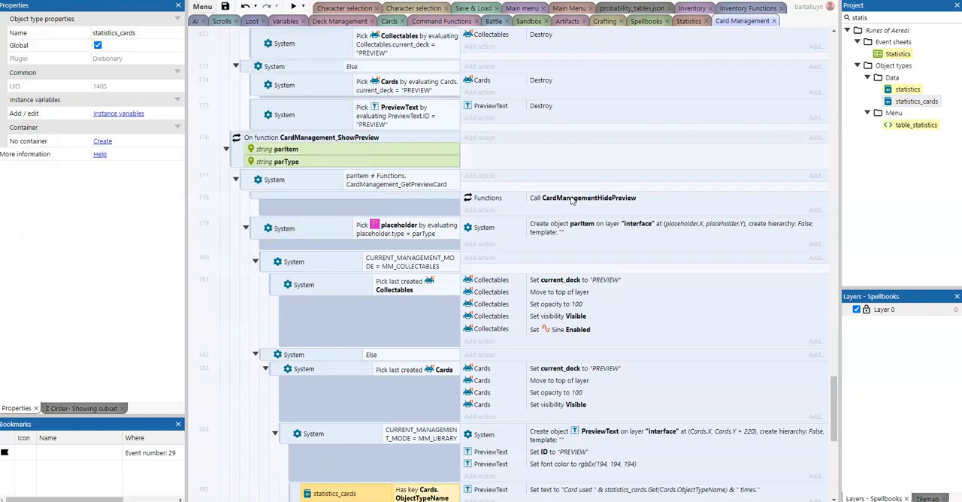
scroll("down", 3)
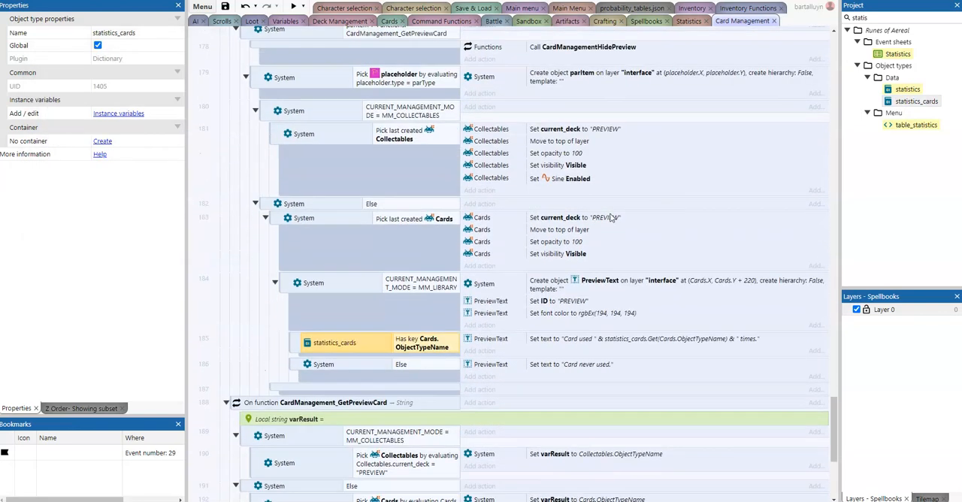
mouse_move(397, 272)
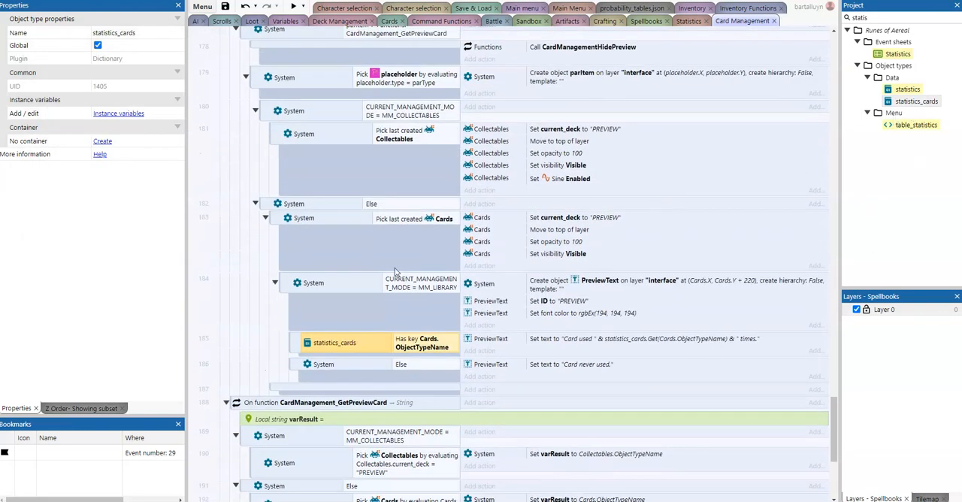
scroll("up", 3)
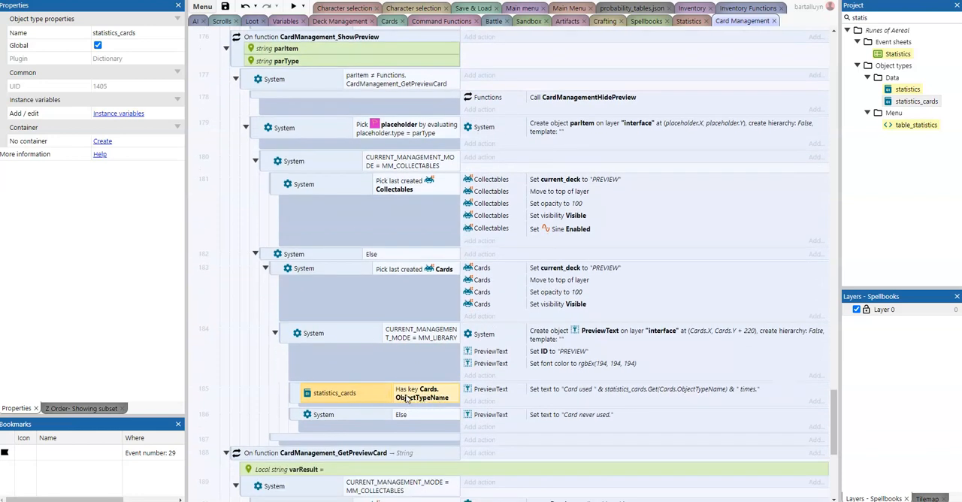
left_click(624, 387)
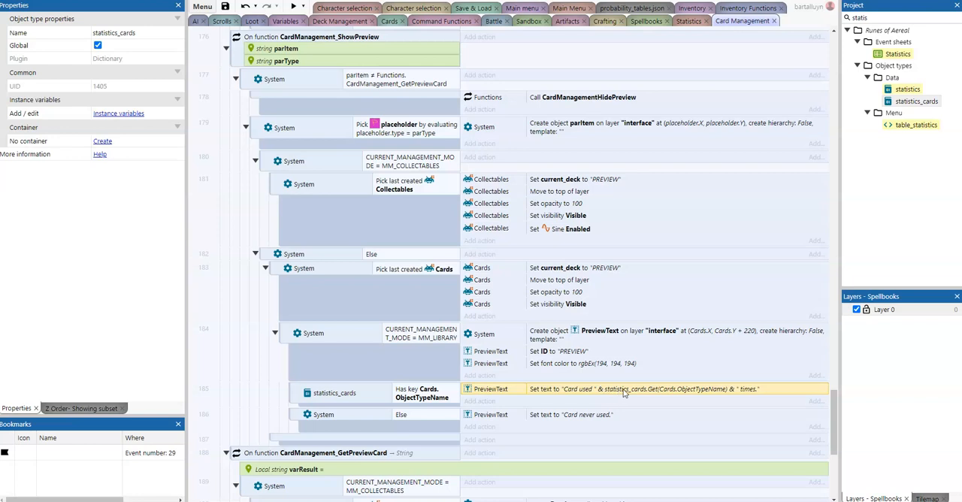
mouse_move(574, 420)
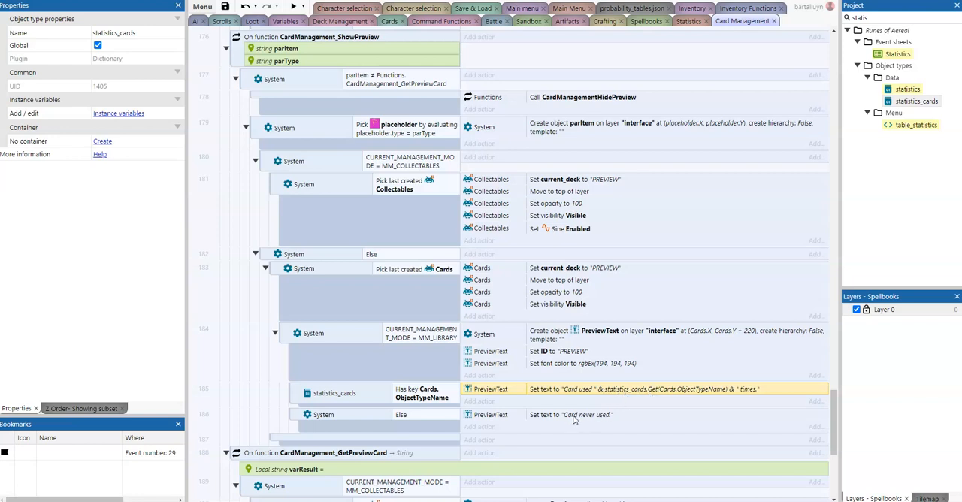
left_click(571, 415)
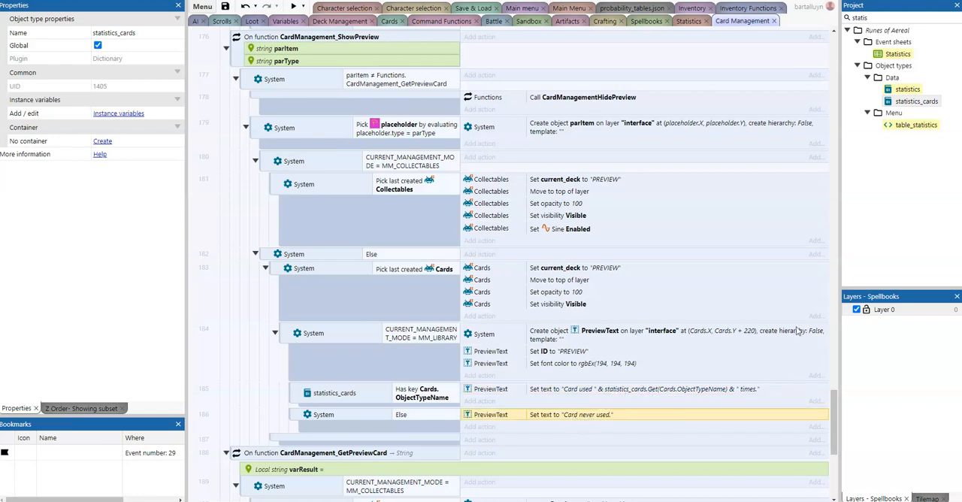
right_click(915, 101)
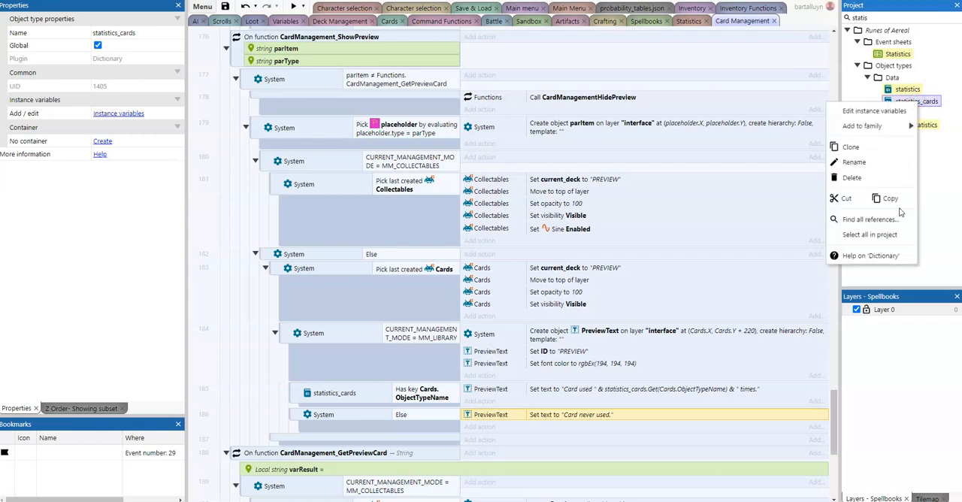
left_click(875, 220)
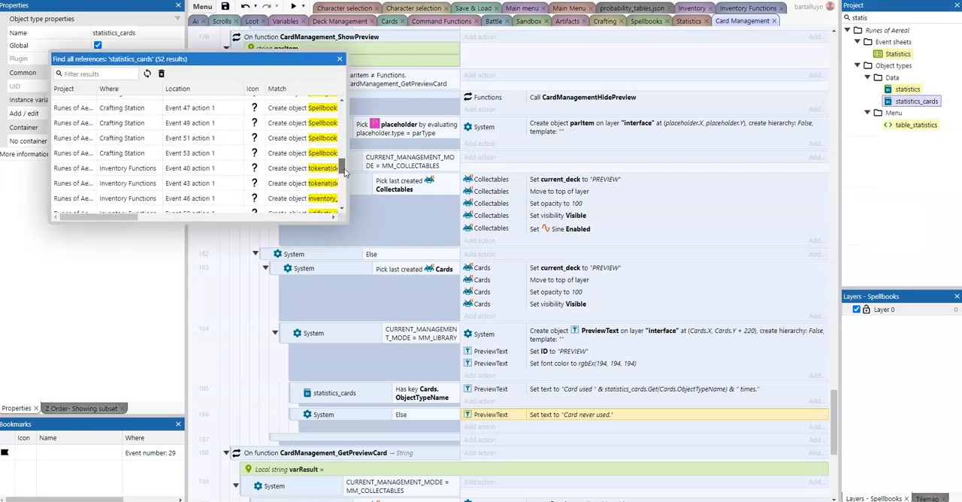
scroll("down", 3)
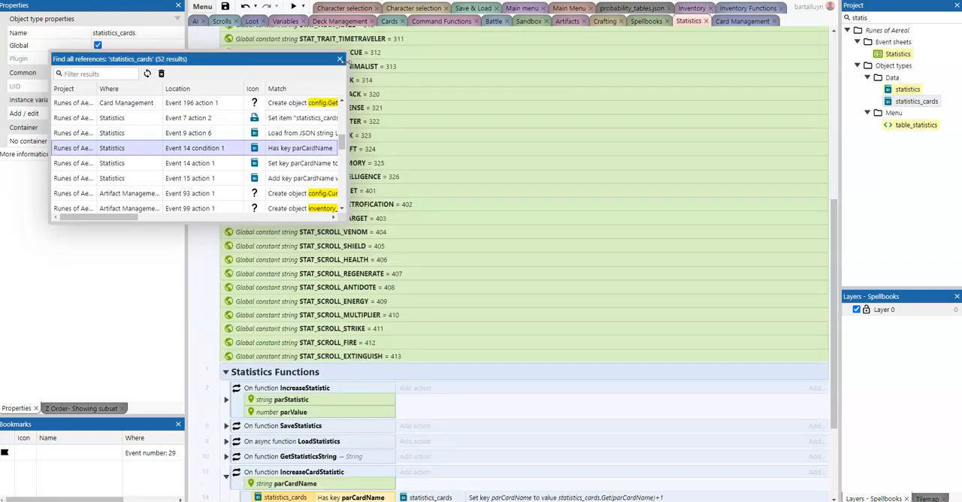
left_click(340, 59)
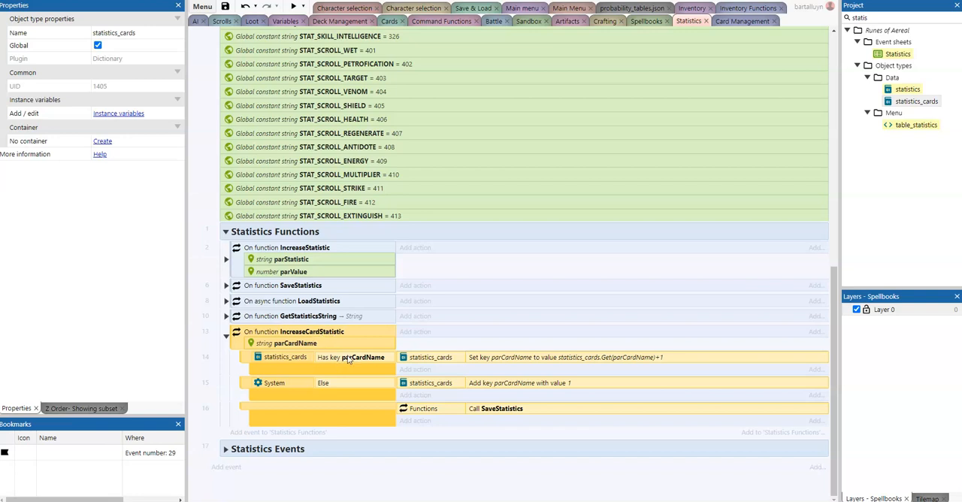
mouse_move(267, 360)
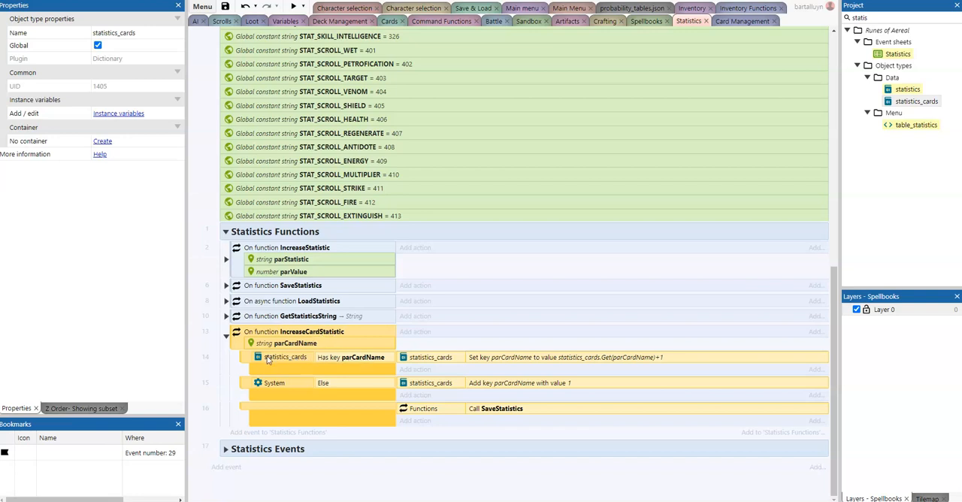
mouse_move(542, 370)
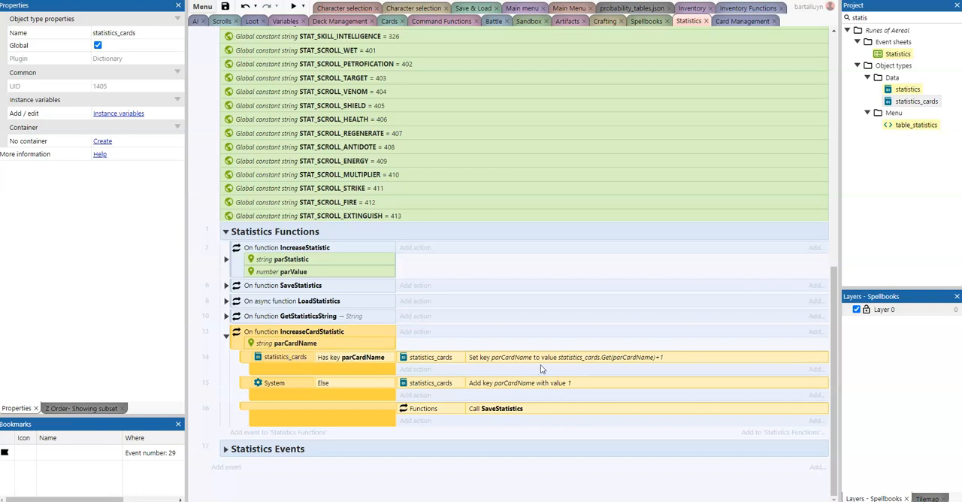
mouse_move(526, 388)
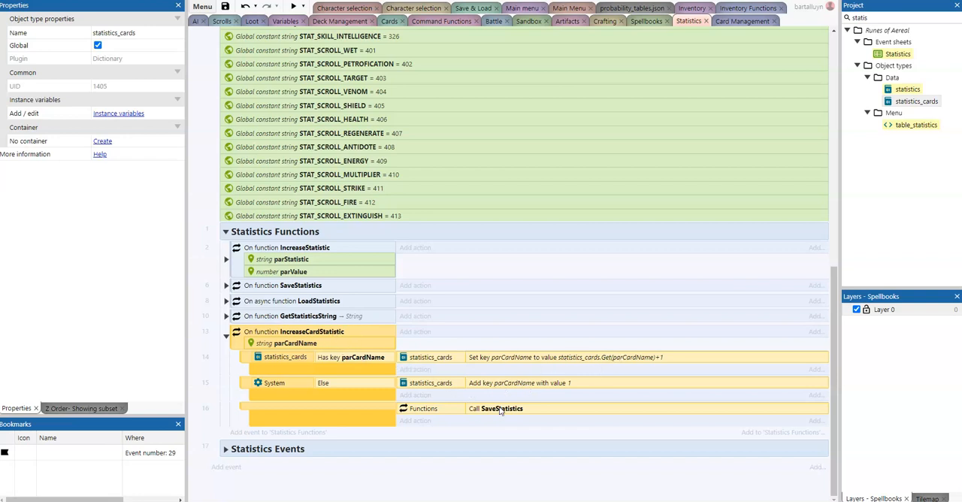
Find all references to IncreaseCardStatistic and jump to its call in fn_UseCard on Command Functions.
right_click(284, 330)
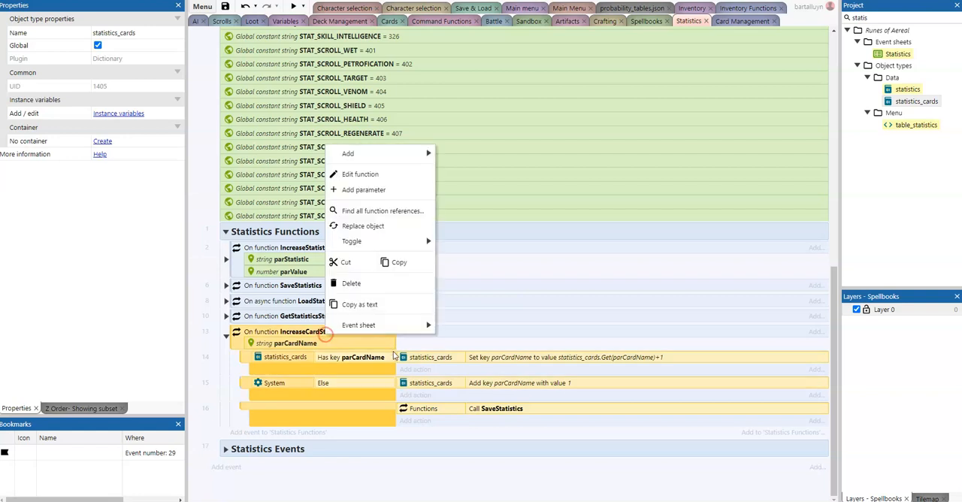
left_click(384, 210)
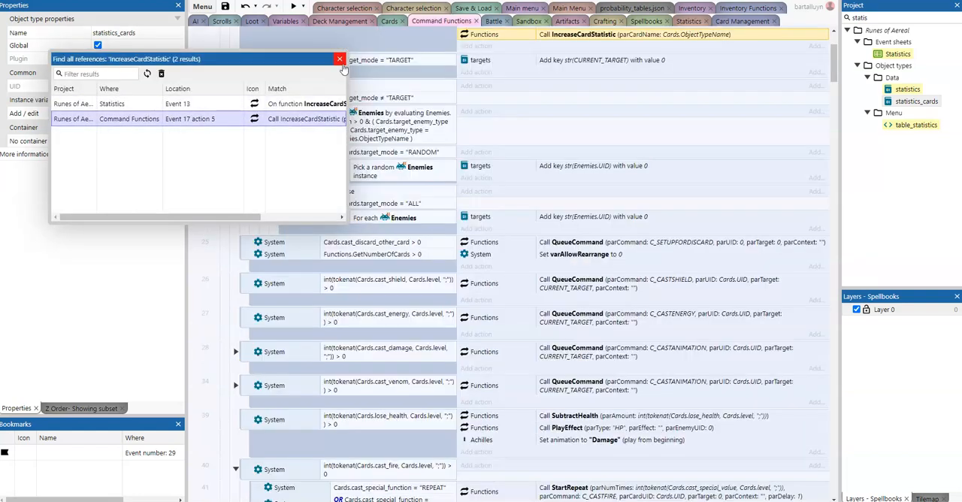
left_click(340, 60)
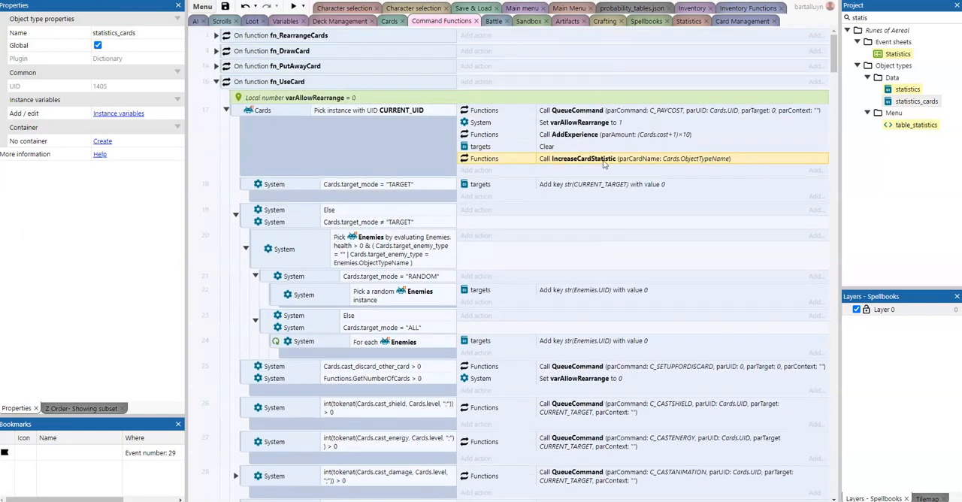
mouse_move(634, 230)
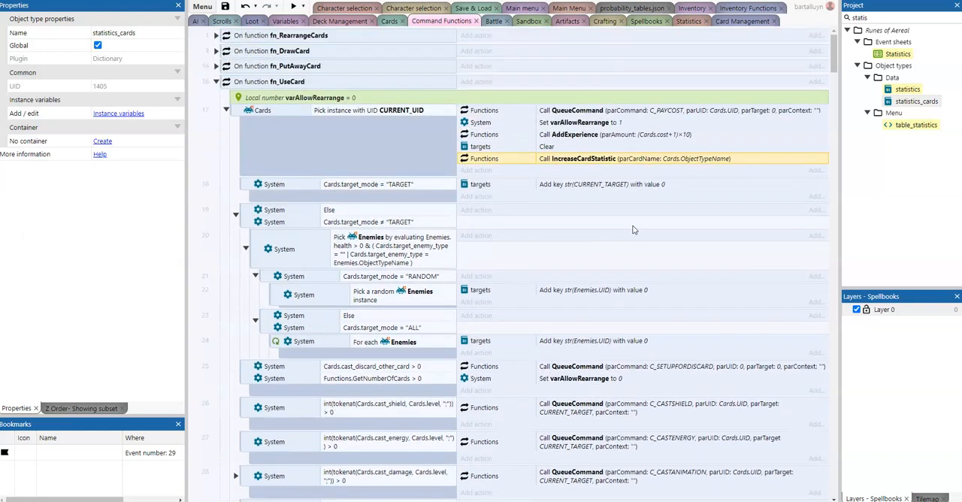
mouse_move(815, 277)
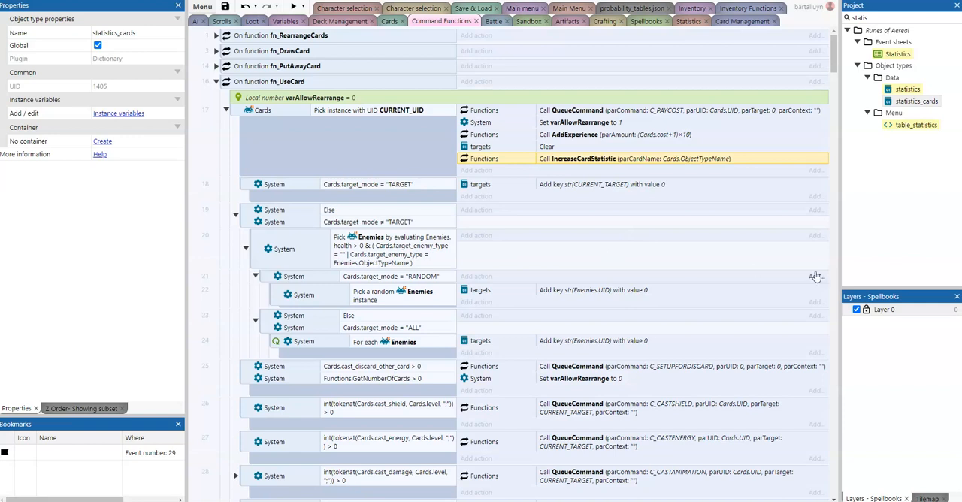
mouse_move(863, 145)
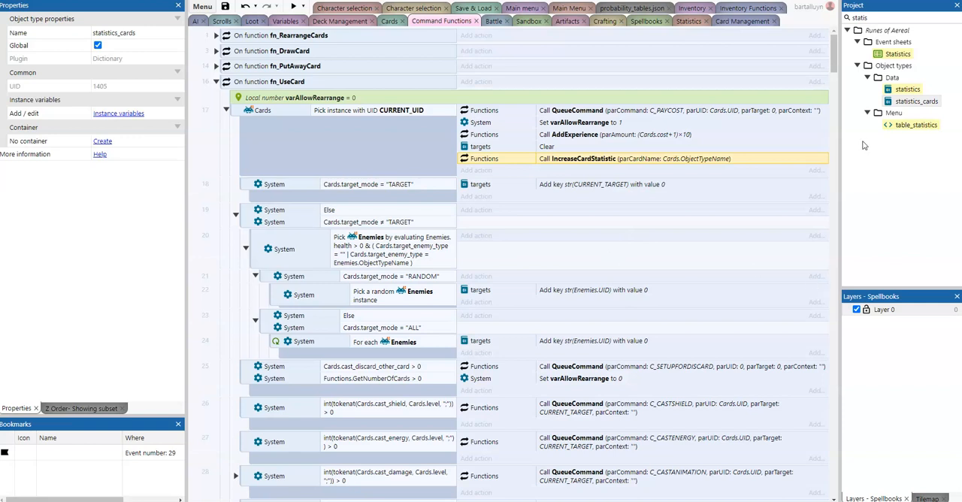
mouse_move(836, 150)
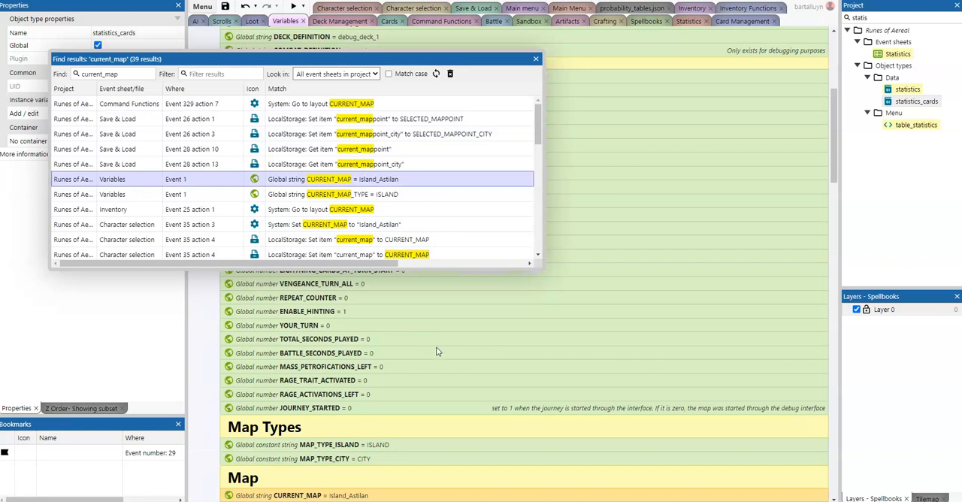
List the 39 project-wide current_map matches and show CURRENT_MAP set to Island_Astilan in the Map variables.
scroll("down", 3)
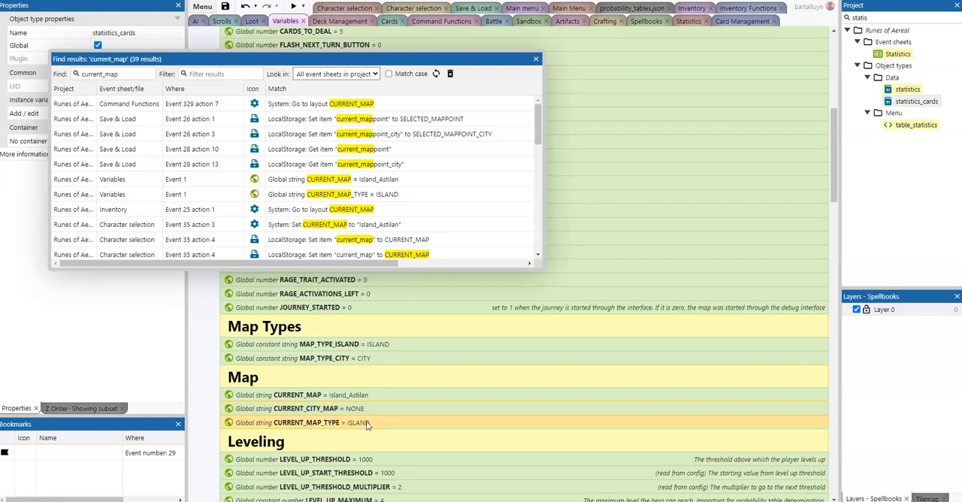
mouse_move(302, 391)
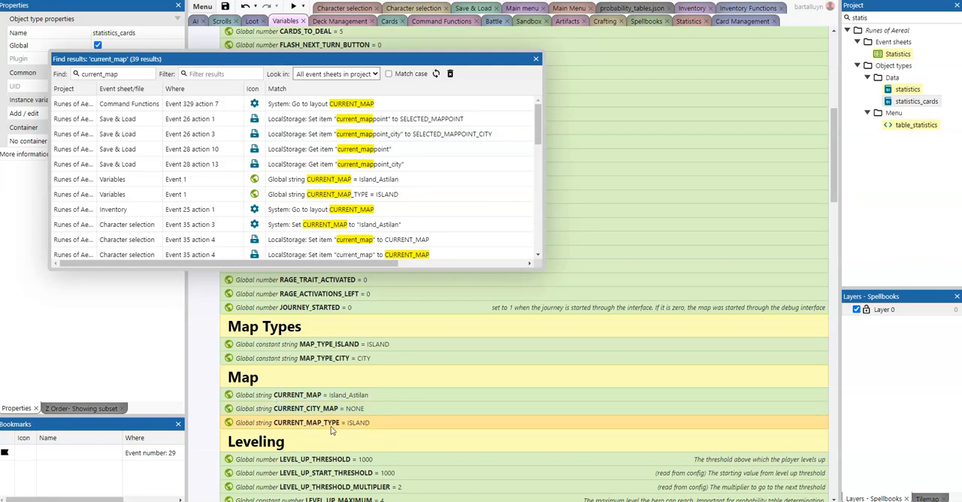
mouse_move(370, 425)
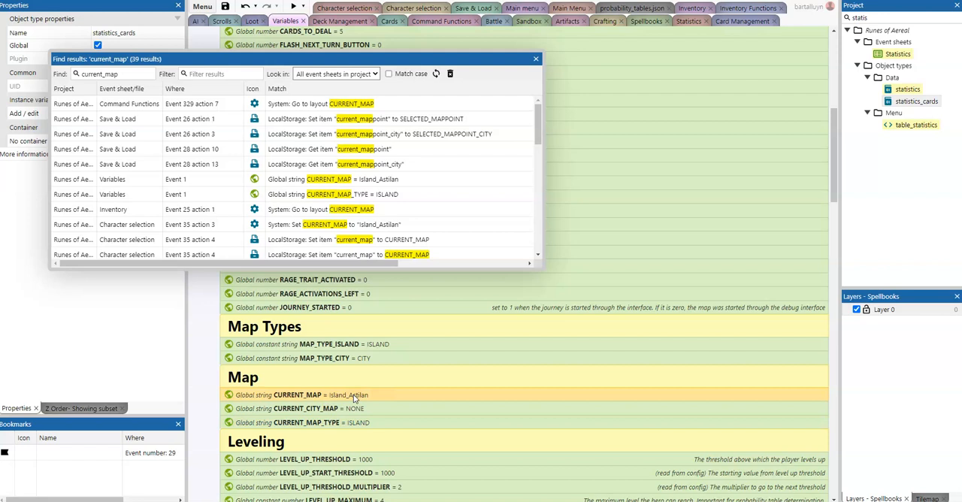
mouse_move(408, 358)
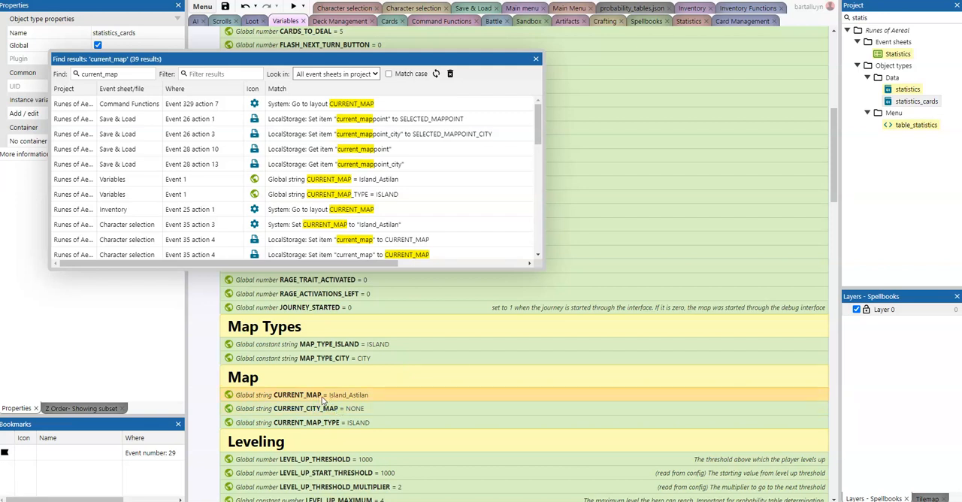
mouse_move(358, 406)
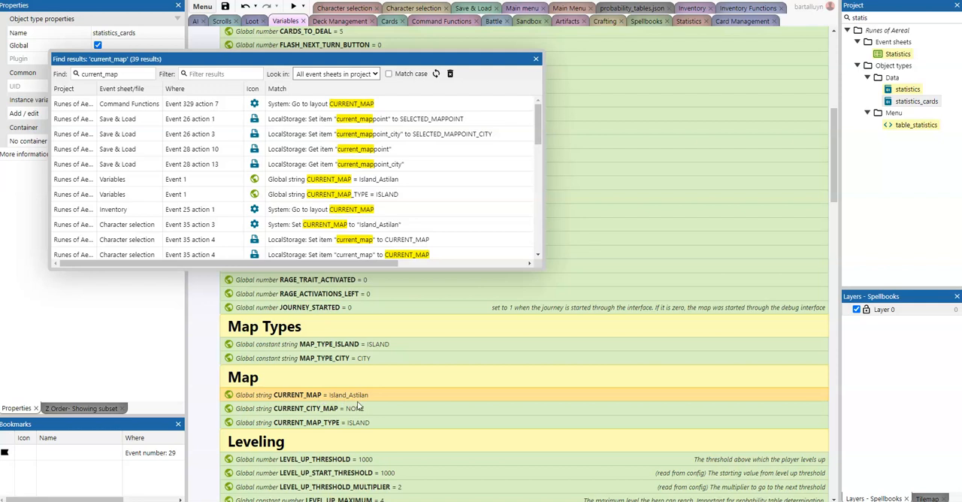
left_click(361, 408)
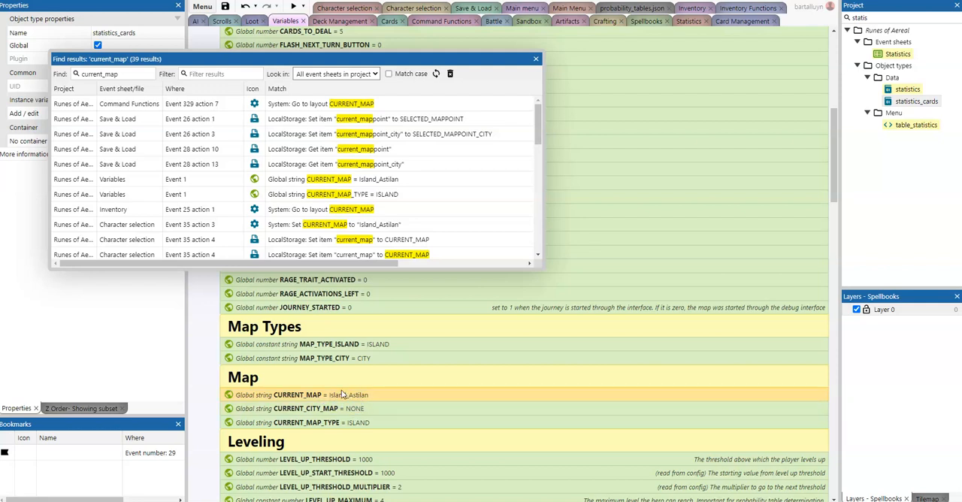
mouse_move(351, 397)
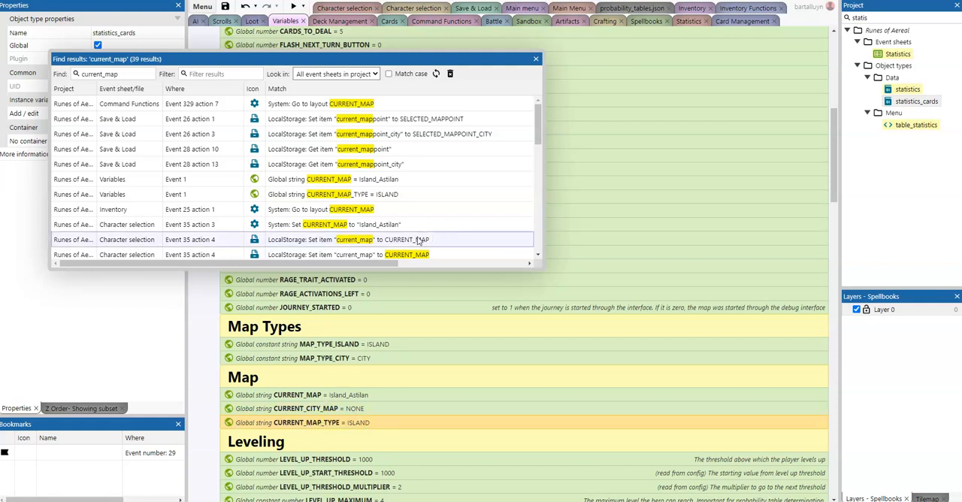
Locate the fade-out event that sets CURRENT_MAP to Island_Astilan and stores the map values locally.
scroll("down", 3)
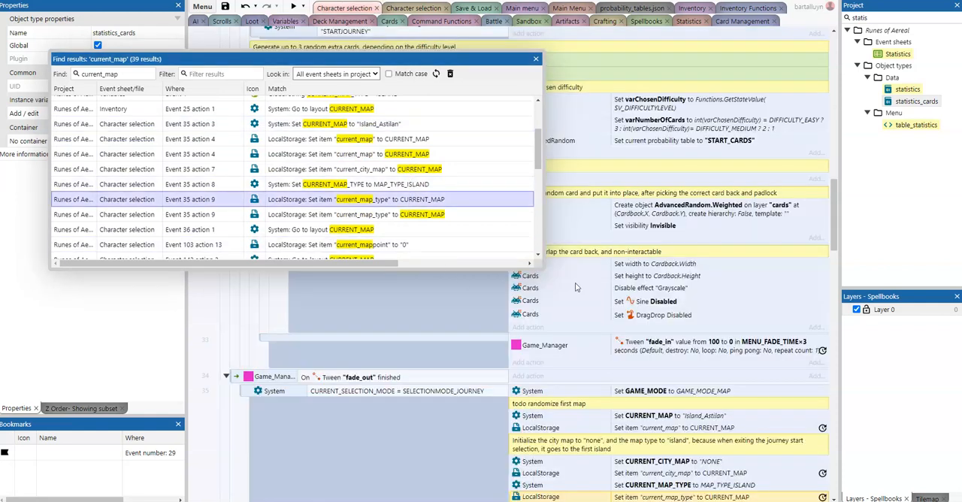
scroll("down", 3)
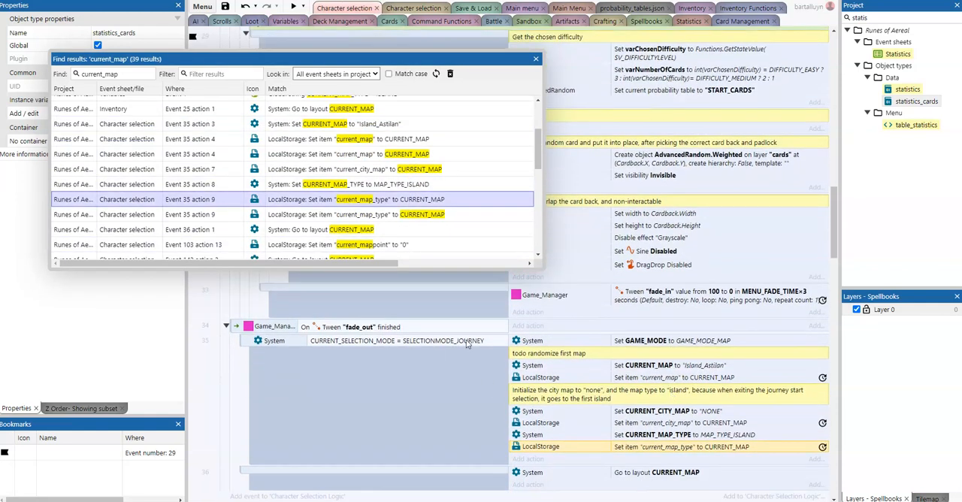
mouse_move(463, 90)
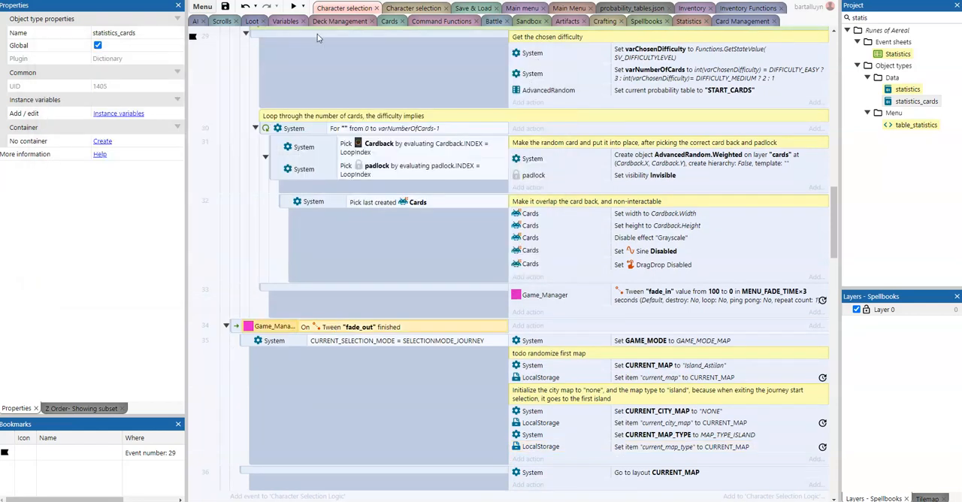
mouse_move(682, 346)
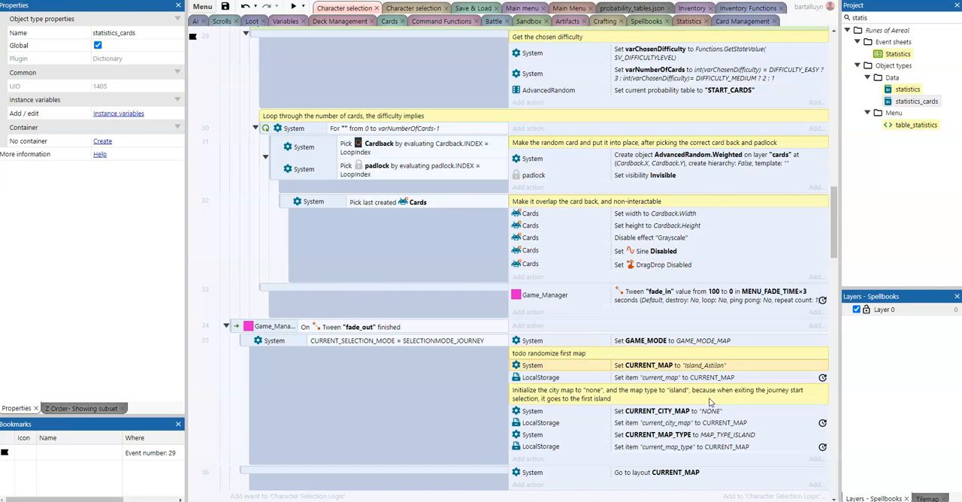
scroll("down", 3)
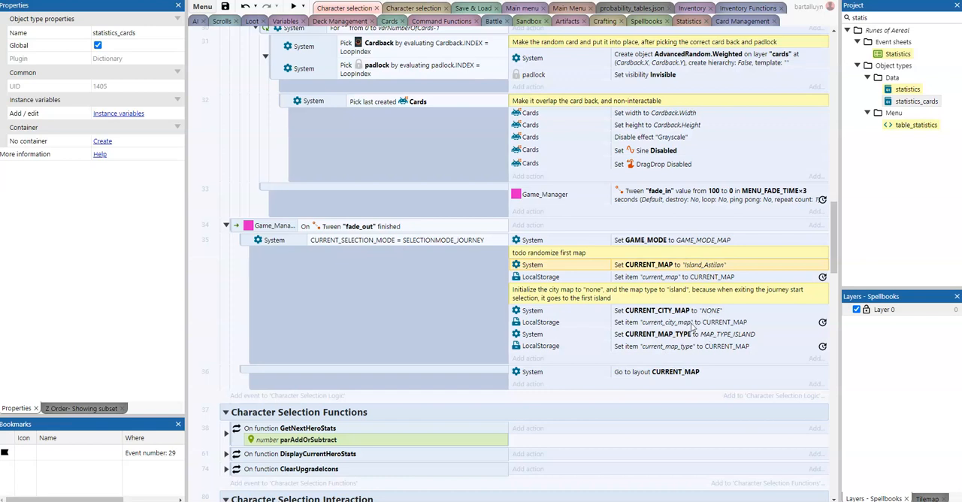
left_click(677, 334)
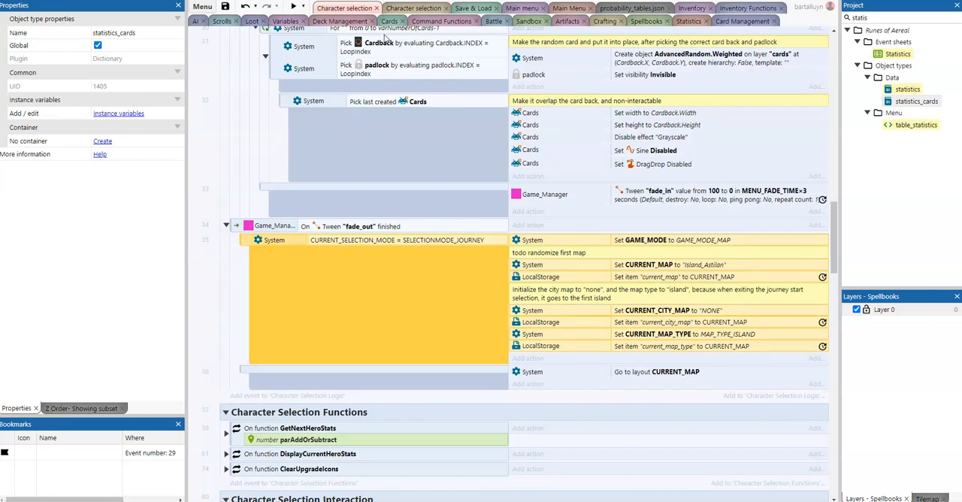
mouse_move(489, 346)
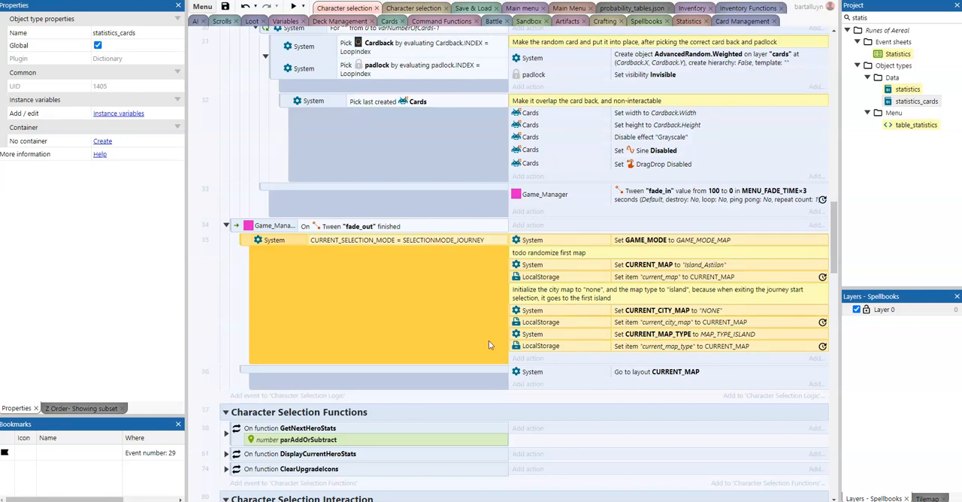
scroll("up", 3)
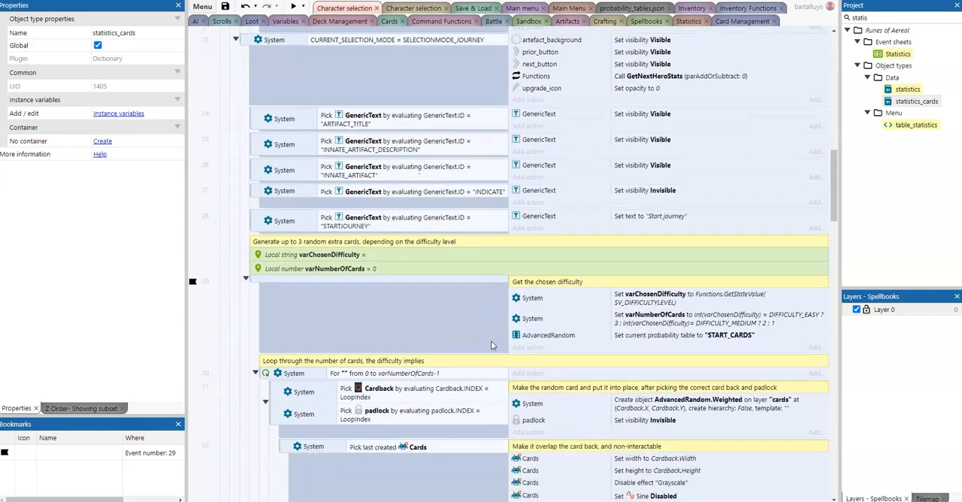
scroll("down", 3)
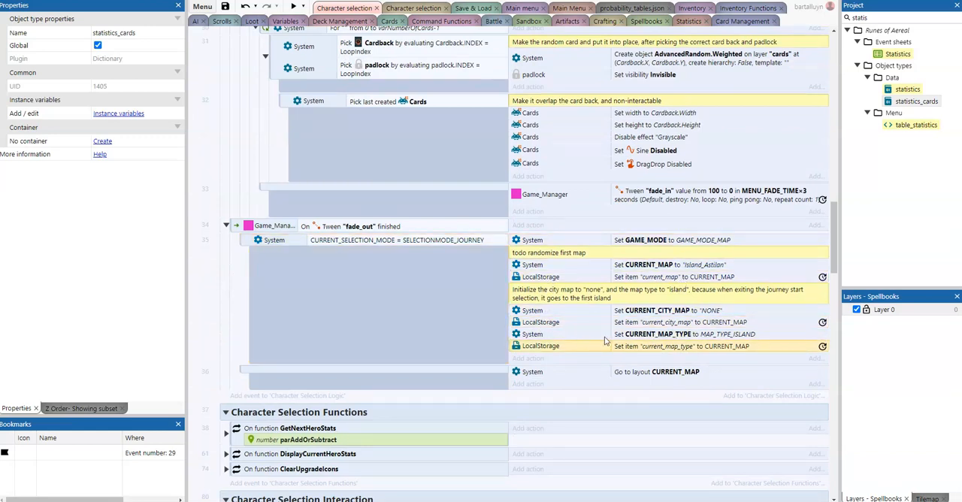
mouse_move(619, 345)
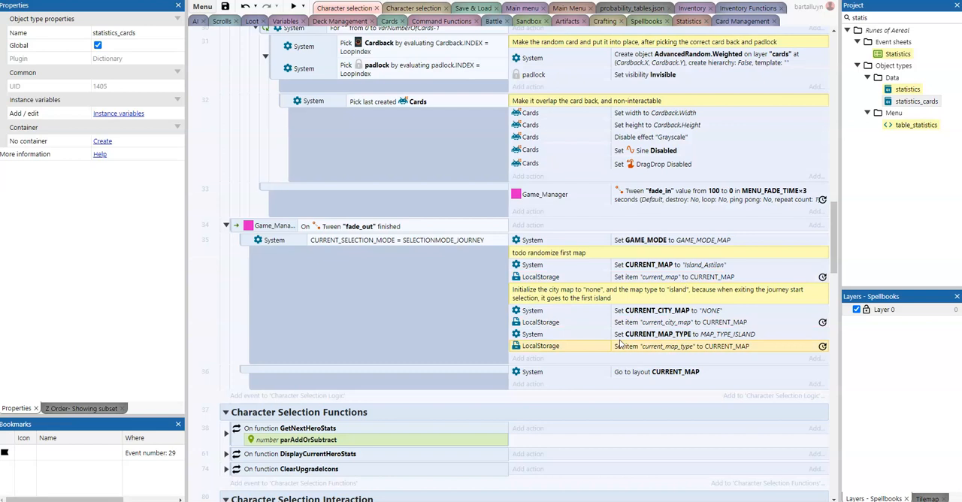
mouse_move(622, 342)
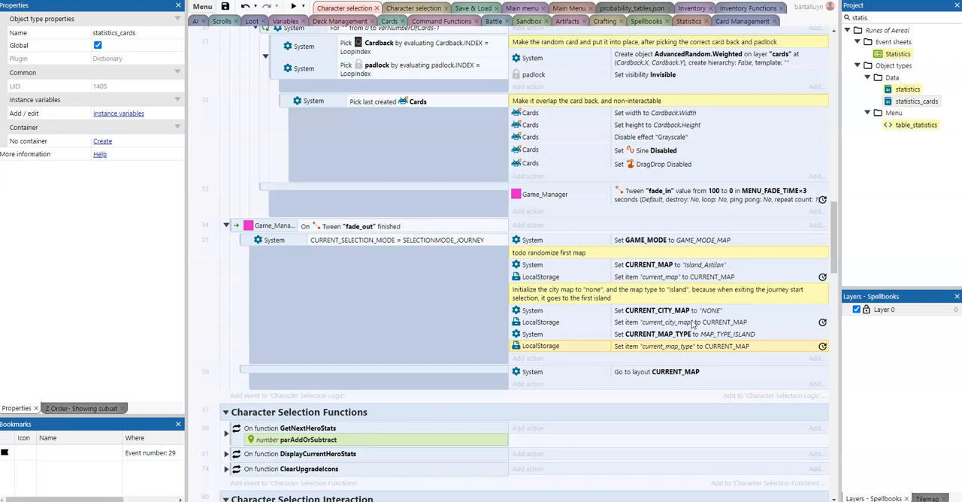
mouse_move(763, 317)
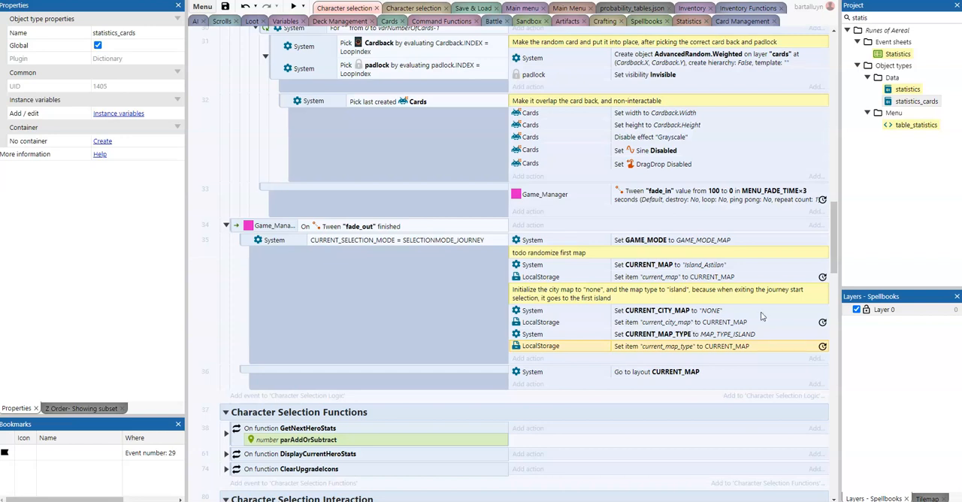
mouse_move(755, 310)
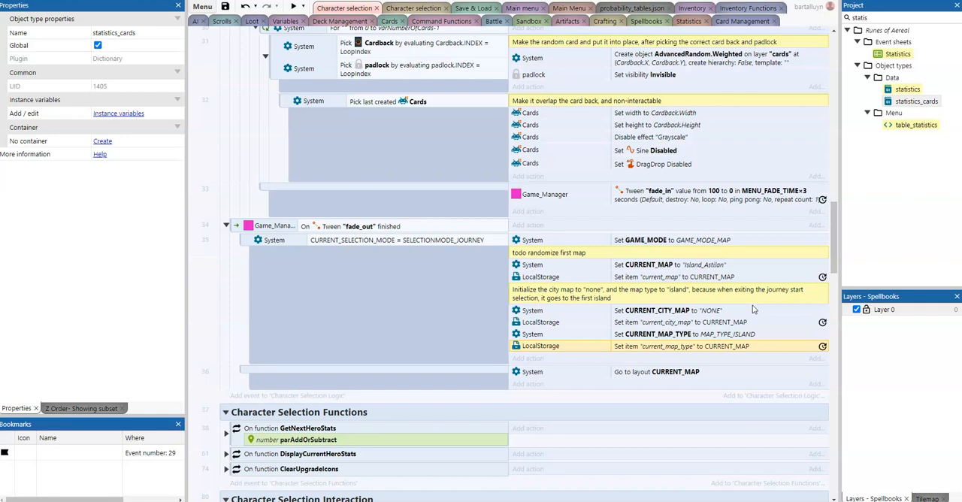
mouse_move(634, 310)
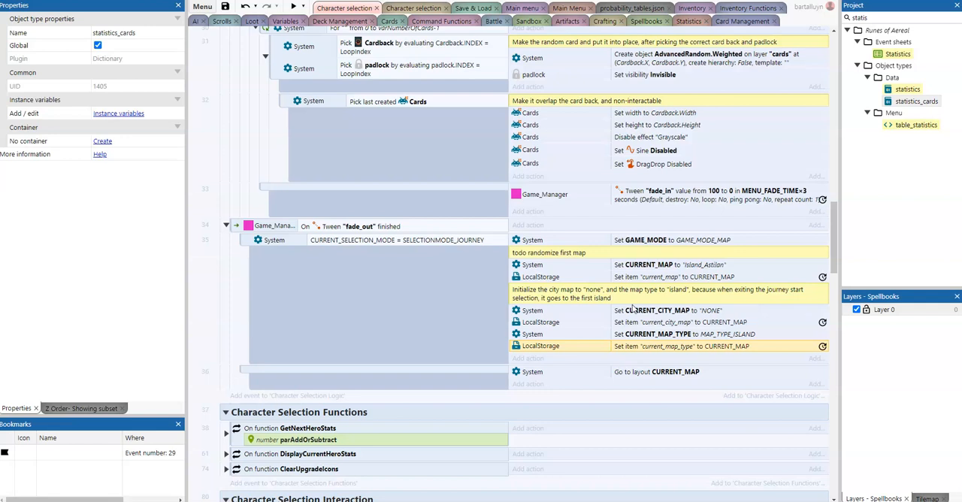